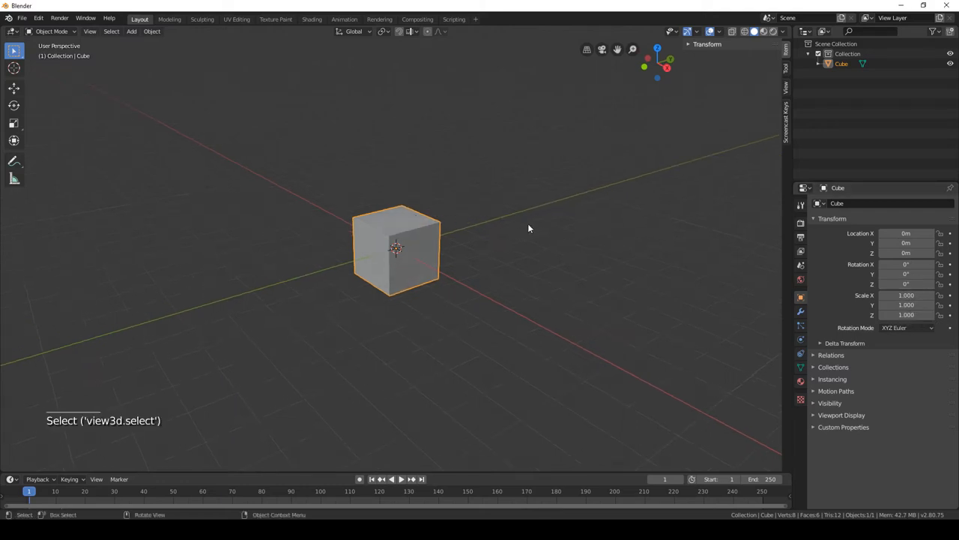
# Shrink the default cube into a tall thin post standing on the ground
pyautogui.press('Tab')
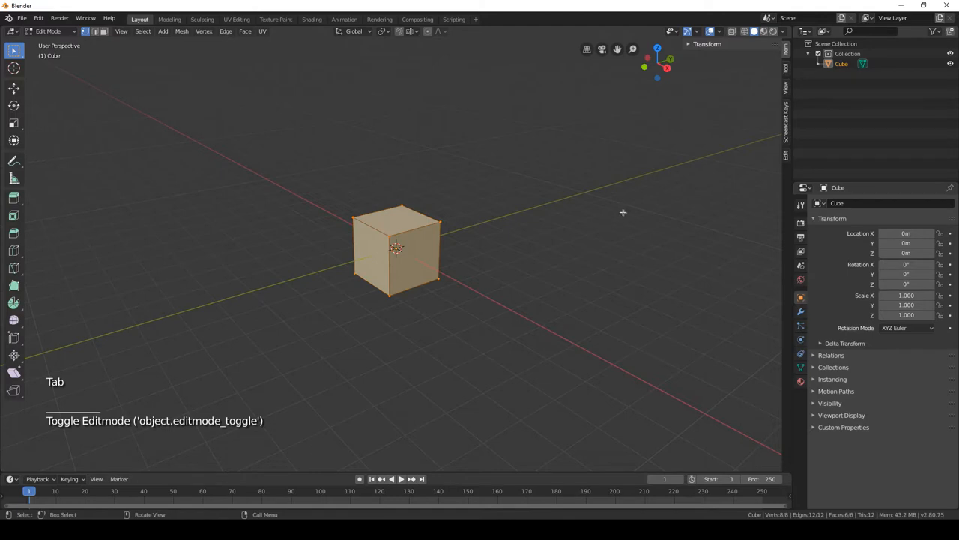
pyautogui.press('s')
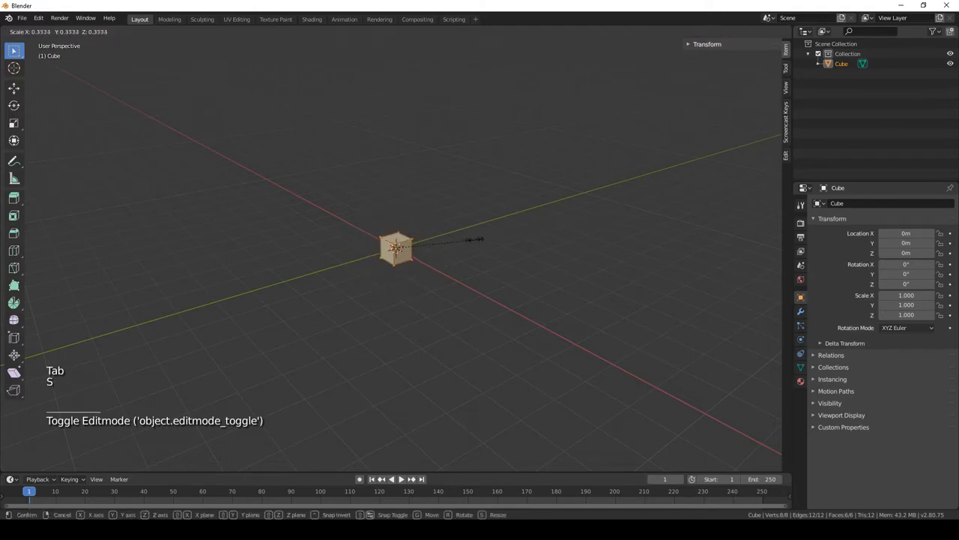
pyautogui.press('Tab')
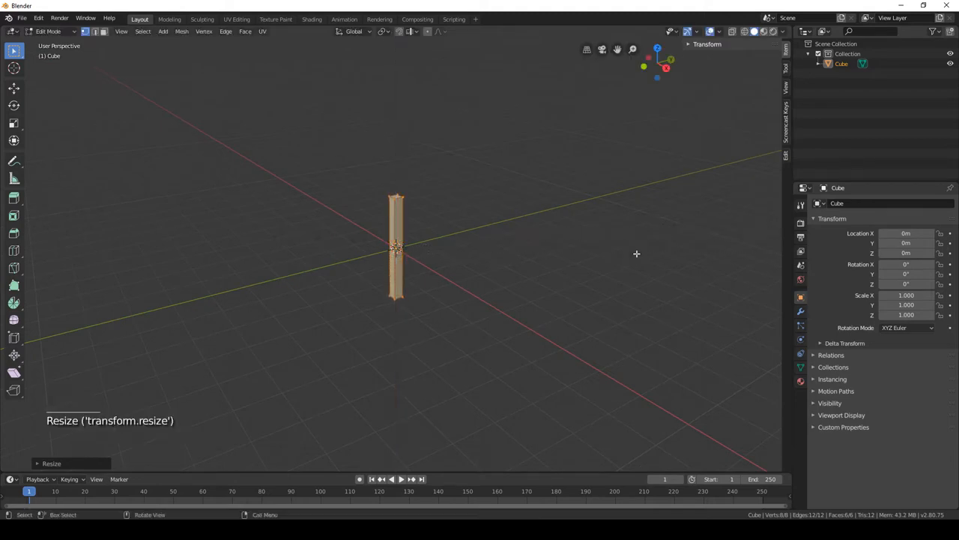
pyautogui.press('g')
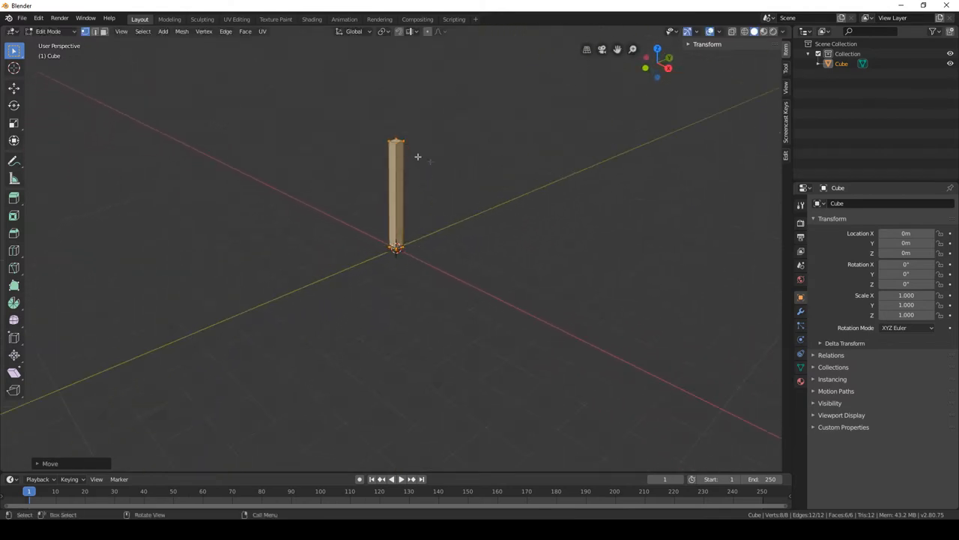
# Duplicate the post's lower part and squash it into a short foot block at the base
pyautogui.press('shift+d')
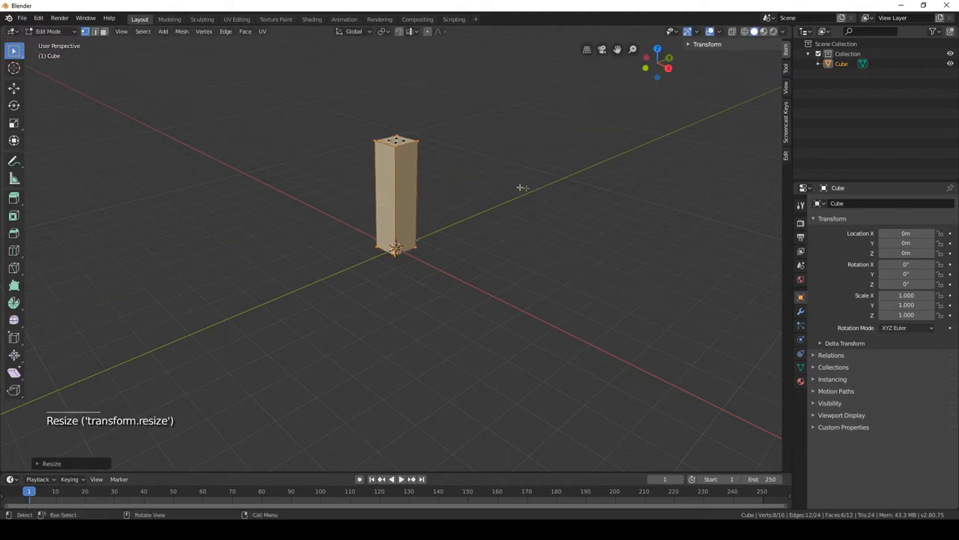
pyautogui.press('s')
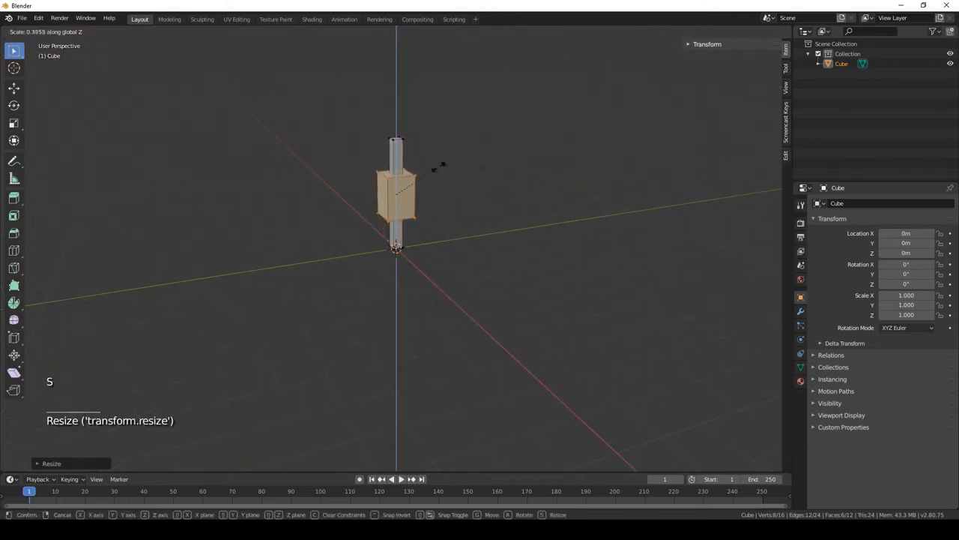
pyautogui.press('g')
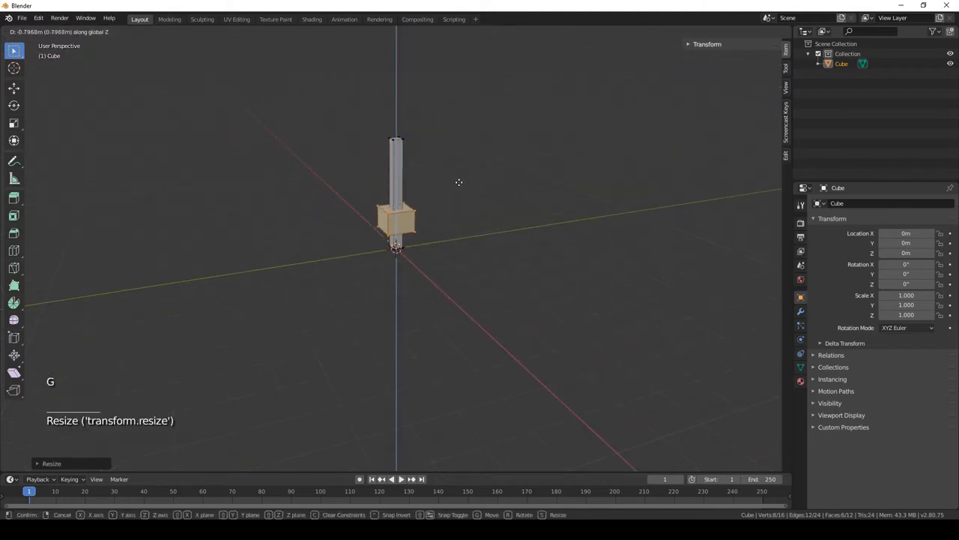
pyautogui.press('Tab')
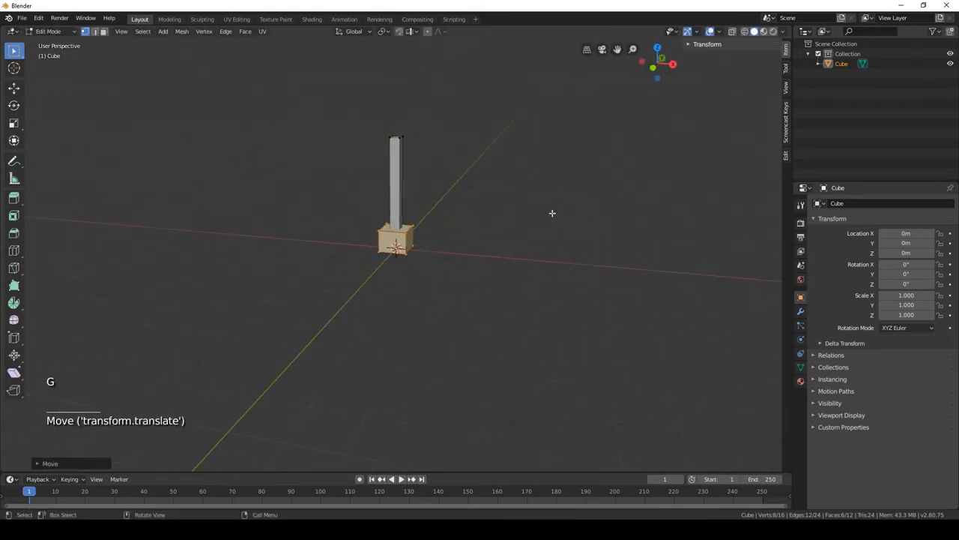
pyautogui.press('s')
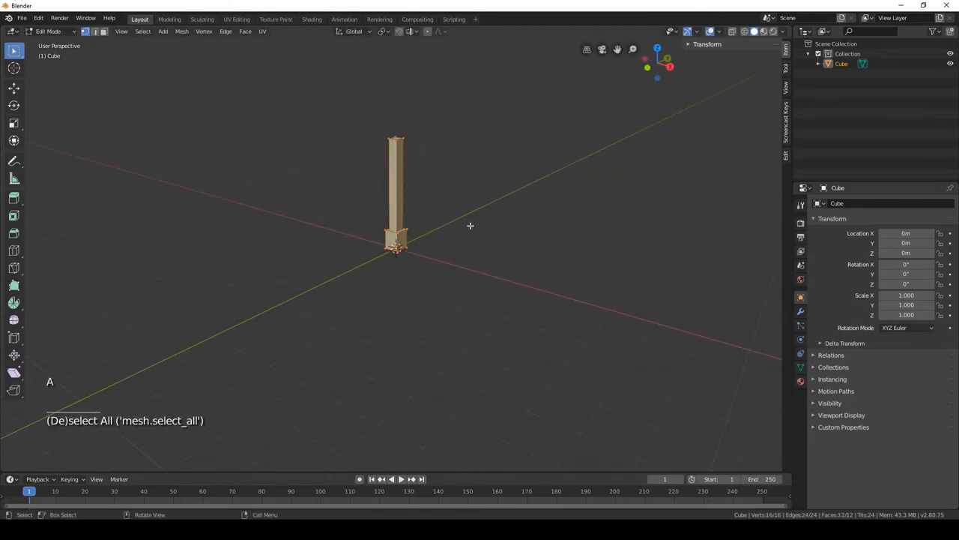
# Offset the leg from centre and mirror it on X and Y into four legs
pyautogui.press('g')
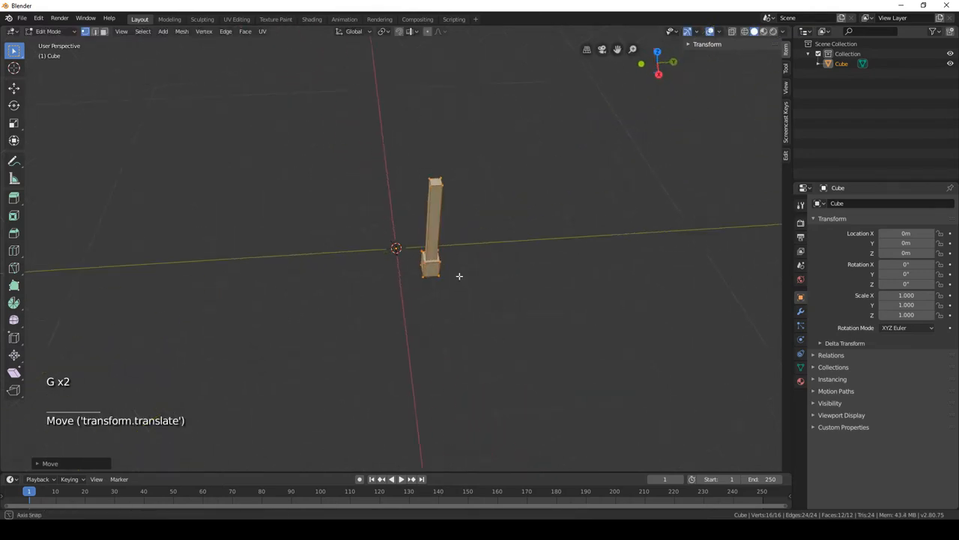
pyautogui.click(801, 312)
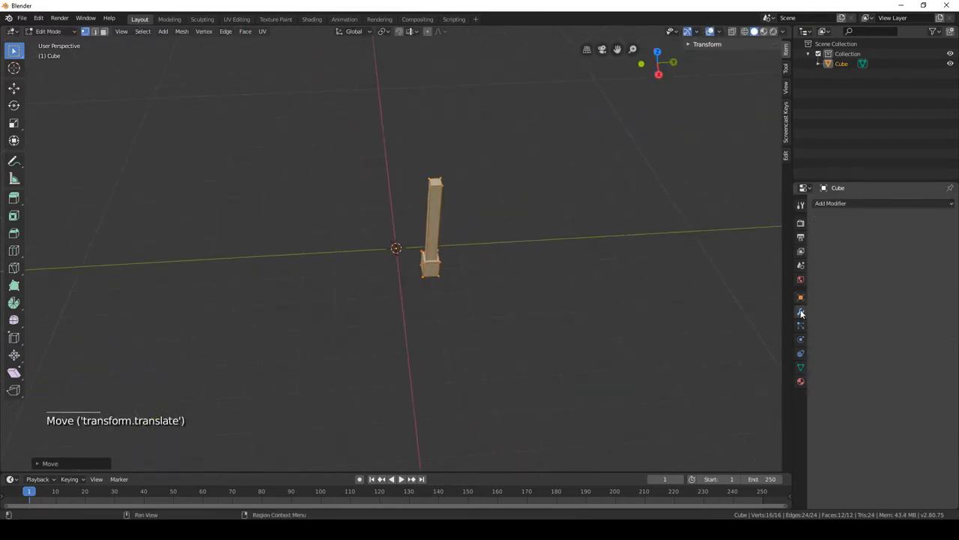
pyautogui.click(830, 204)
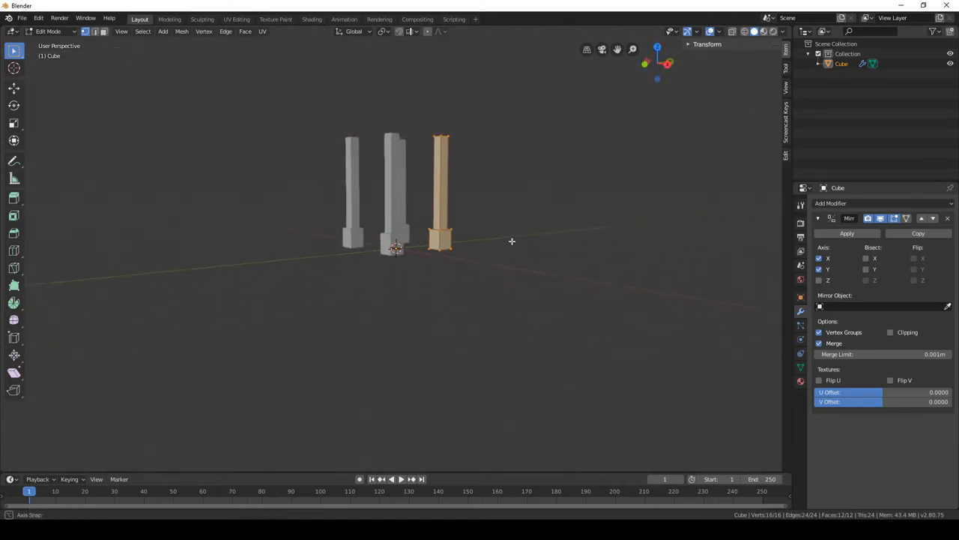
# Tilt the legs so they lean inward toward each other at the top
pyautogui.press('r')
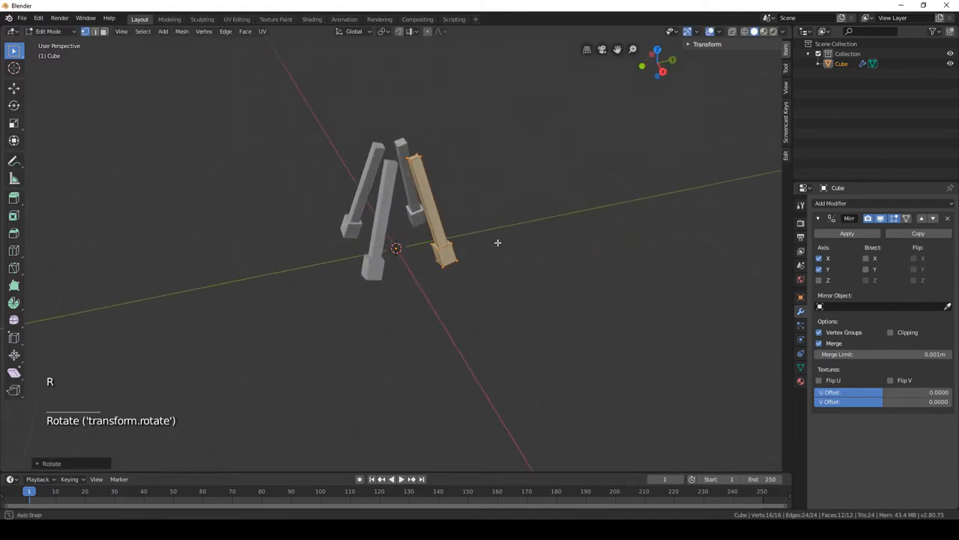
pyautogui.press('KP_7')
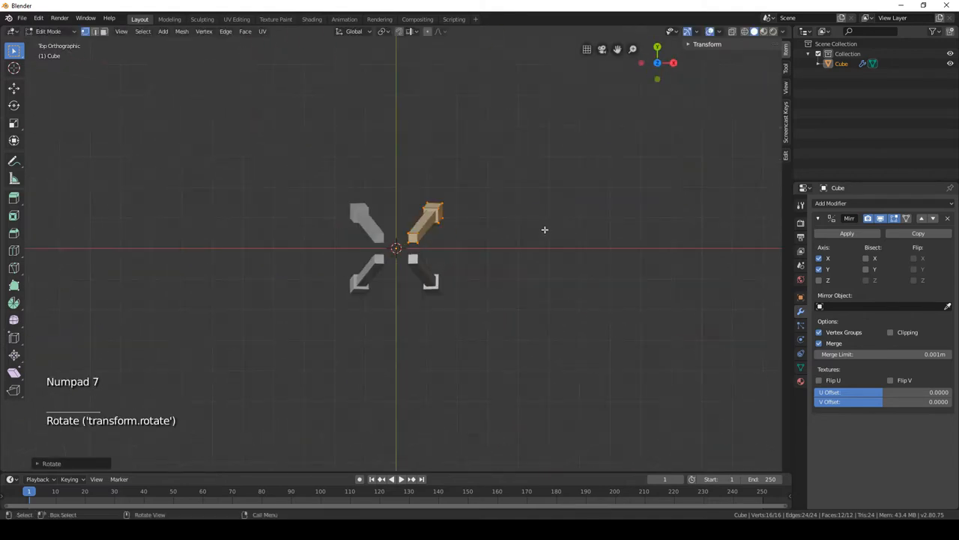
pyautogui.press('g')
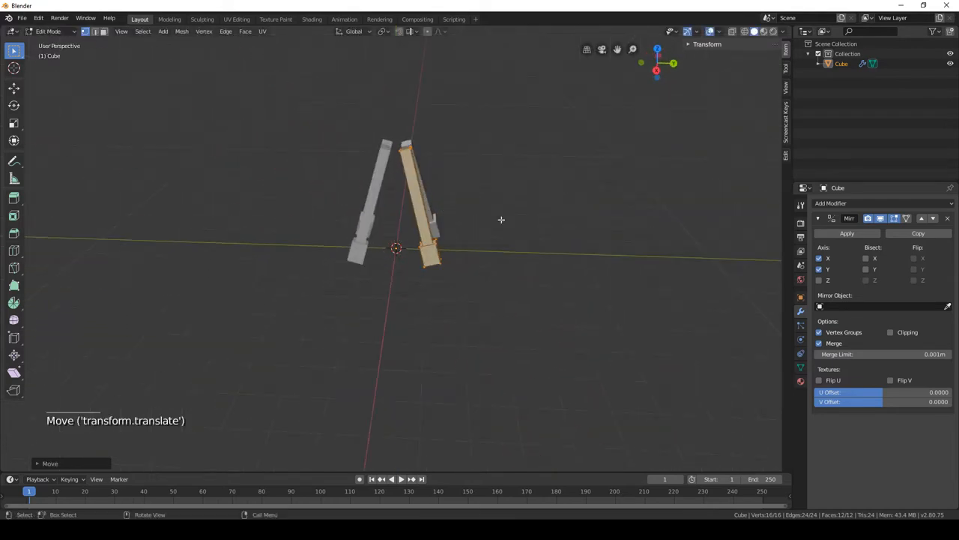
pyautogui.click(437, 231)
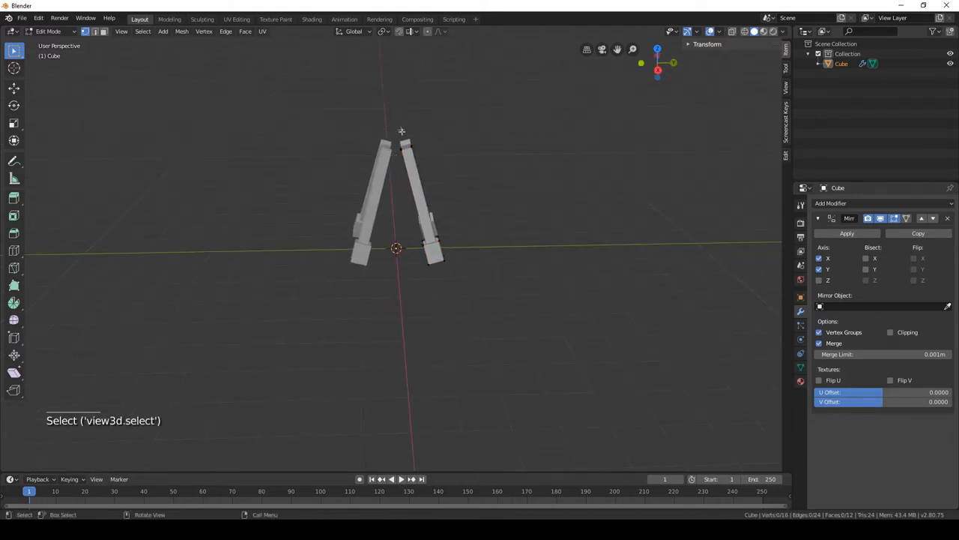
# Add an 8-vertex cylinder as a flat octagonal seat and raise it onto the legs
pyautogui.press('shift+a')
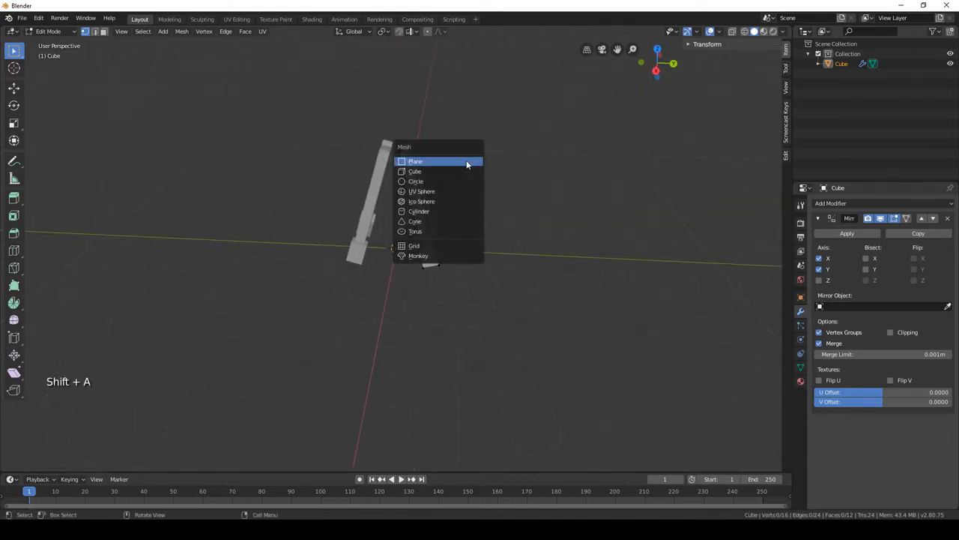
pyautogui.click(419, 209)
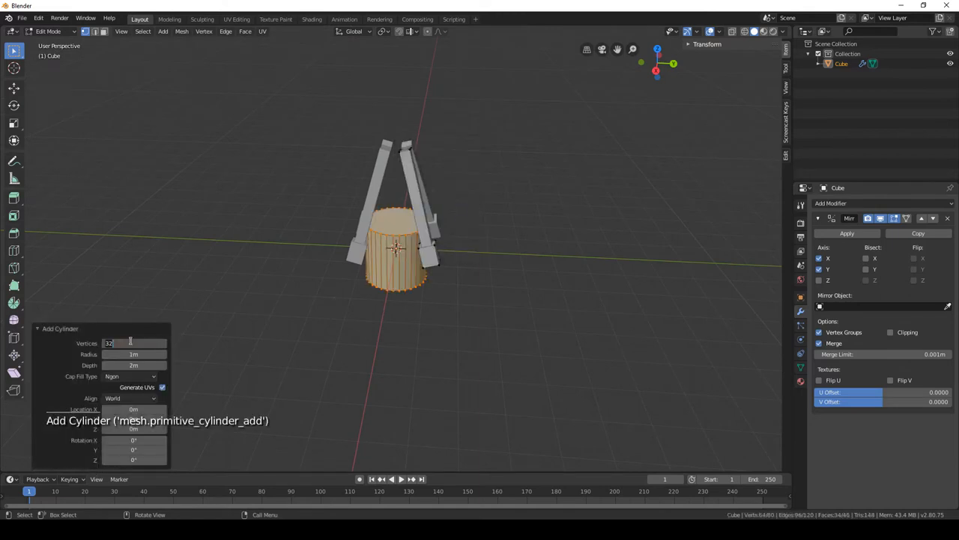
pyautogui.write('8')
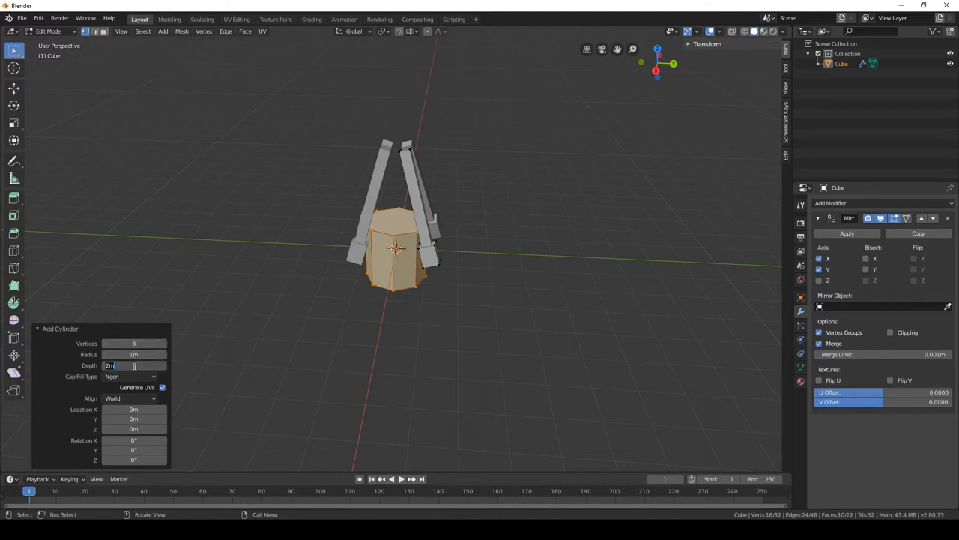
pyautogui.write('2')
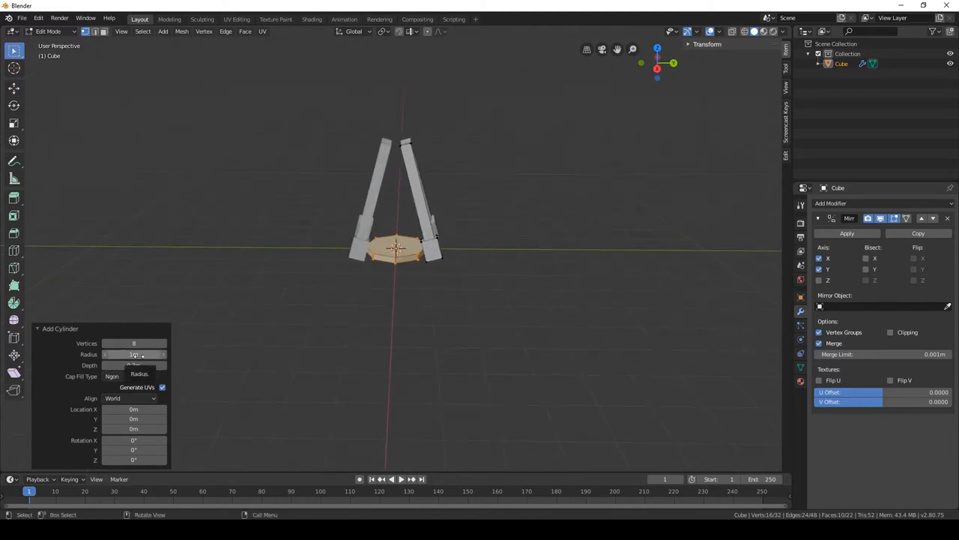
pyautogui.press('g')
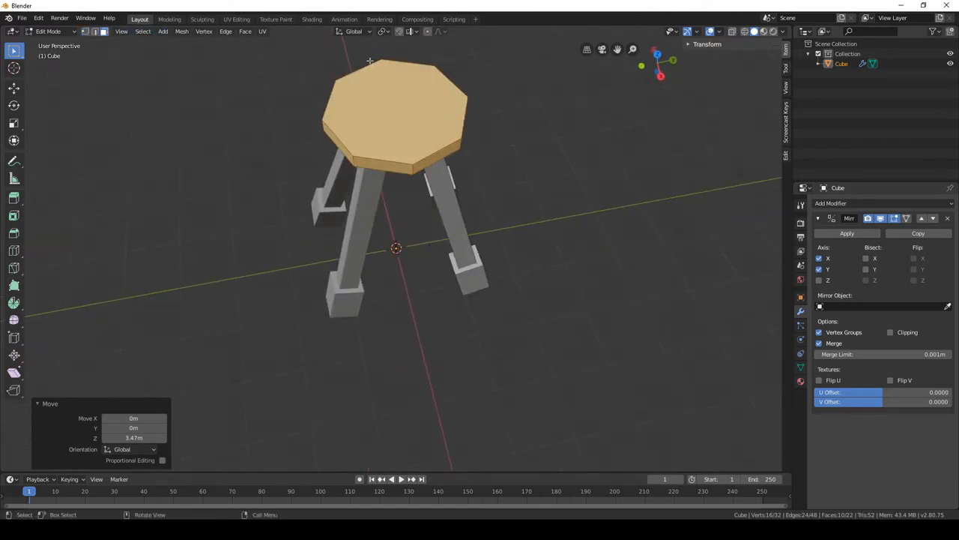
# Remove the seat's faces, leaving only the octagonal edge frame
pyautogui.click(387, 135)
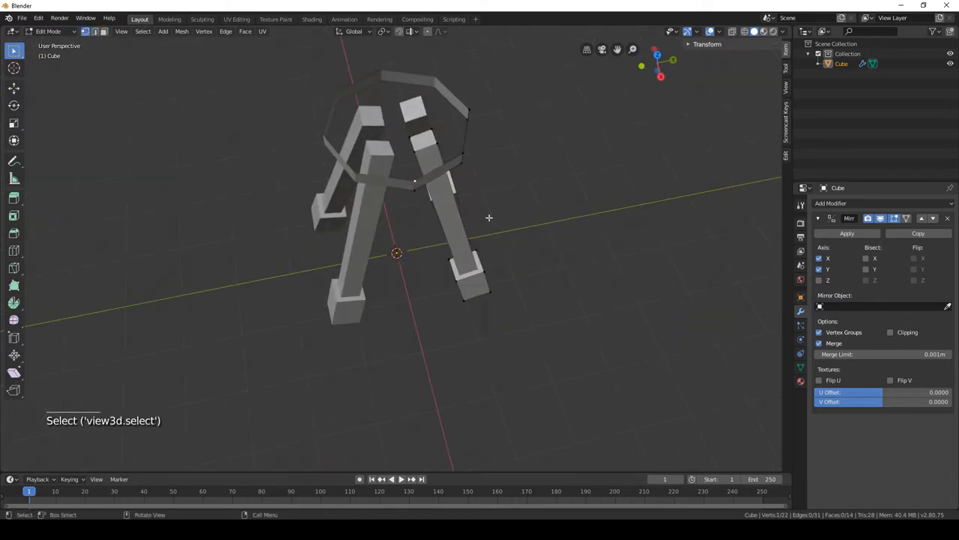
# Extrude edges from the seat frame and select the whole top ring
pyautogui.press('e')
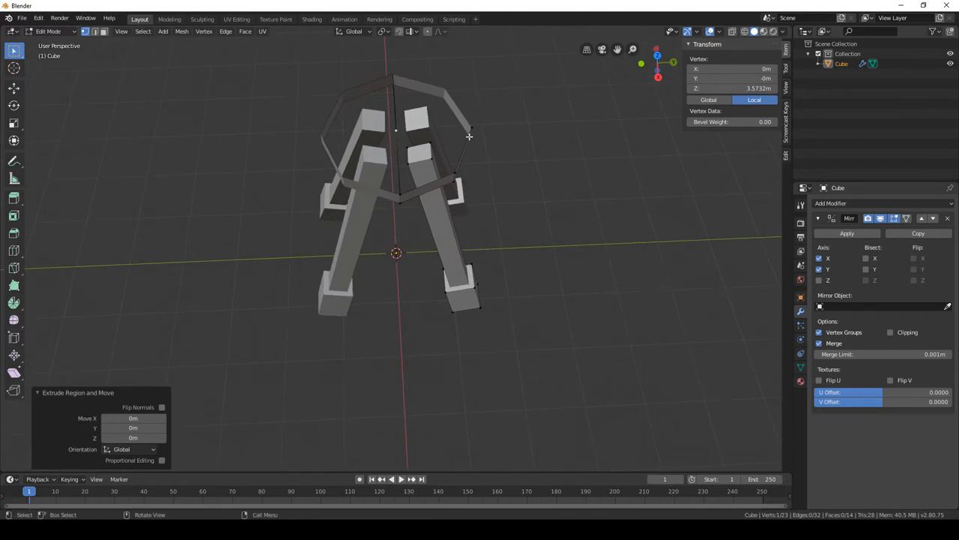
pyautogui.press('f')
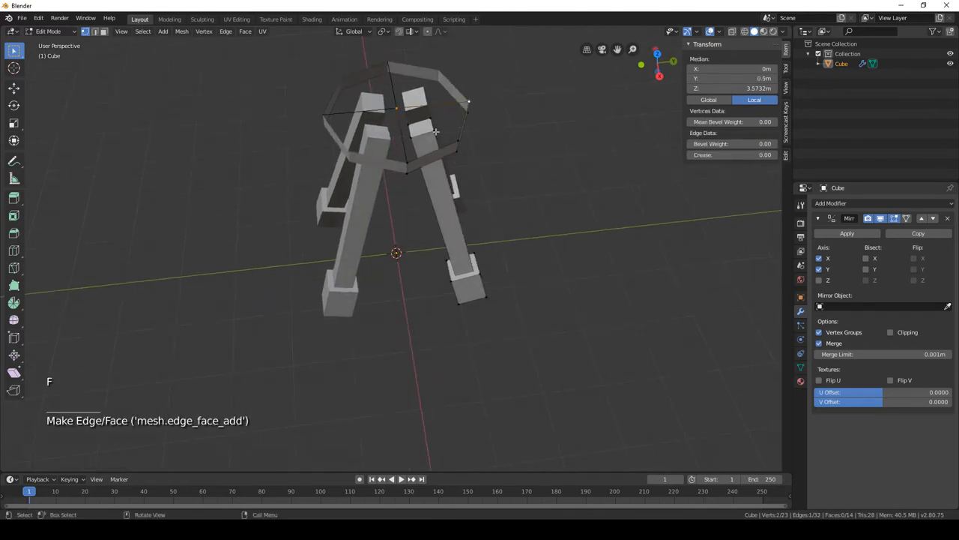
pyautogui.click(470, 99)
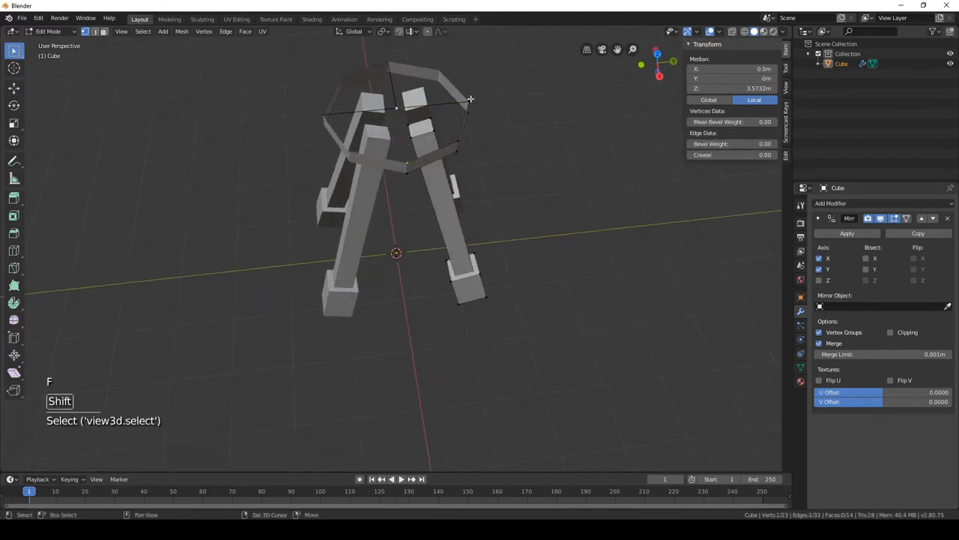
pyautogui.press('f')
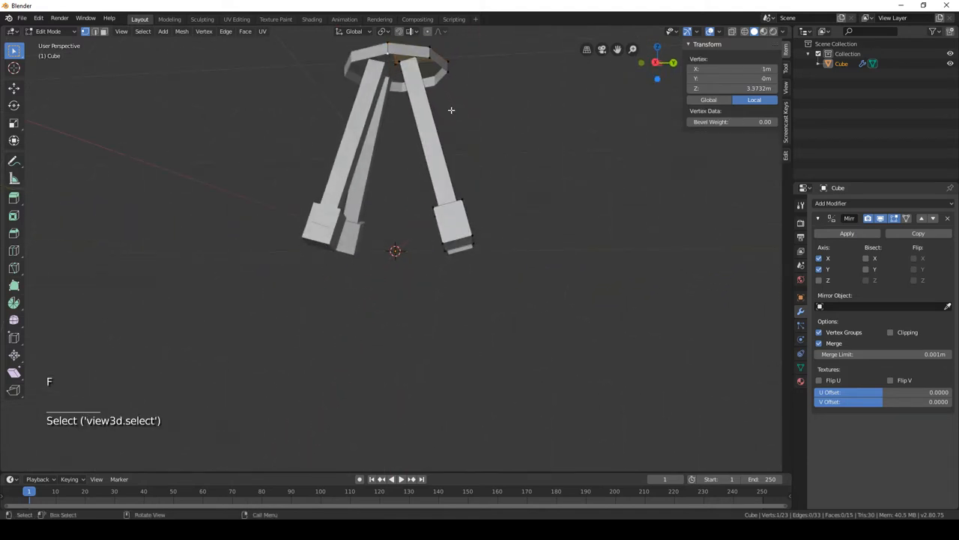
# Extrude the top ring and fill it with a face to make a solid octagonal seat
pyautogui.press('e')
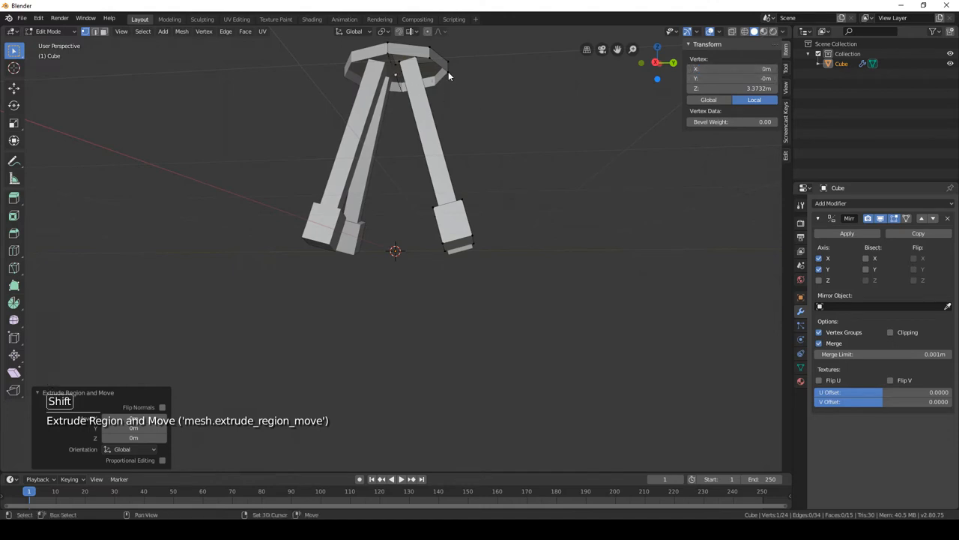
pyautogui.press('f')
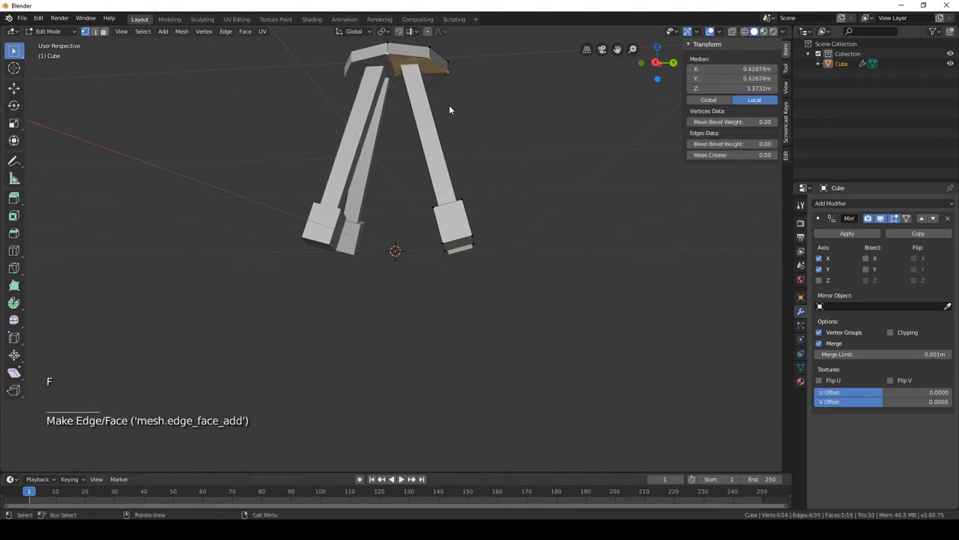
pyautogui.click(408, 162)
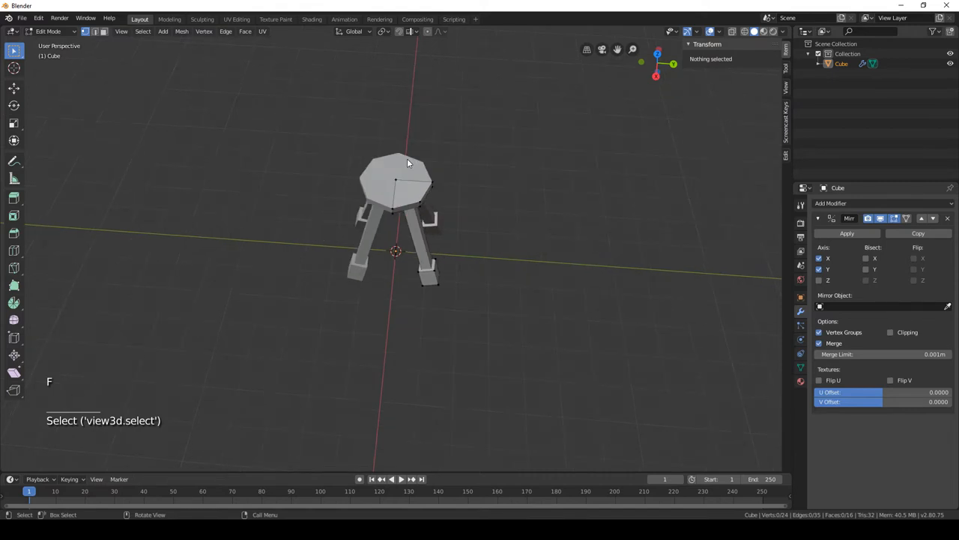
# Enable mirror clipping on the stool and bring up the add-mesh list
pyautogui.press('Tab')
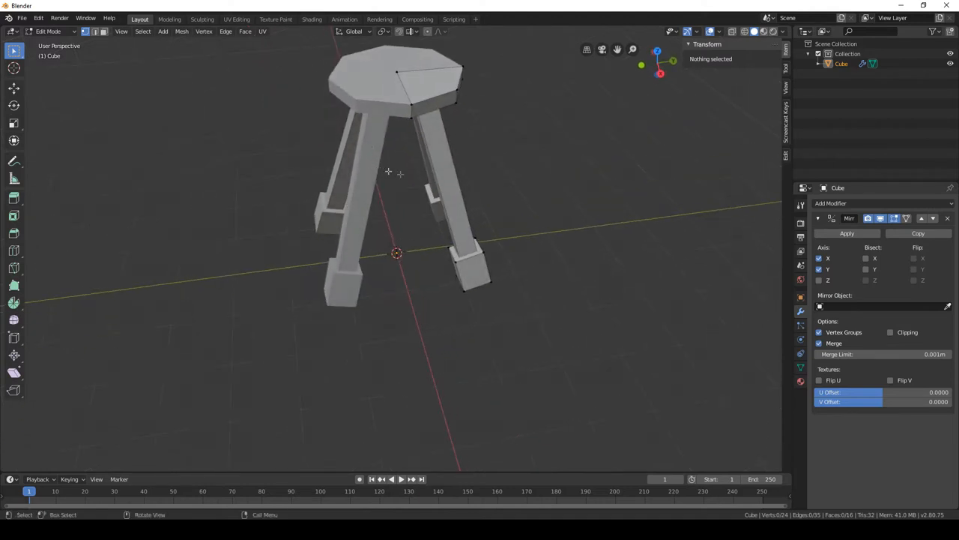
pyautogui.moveTo(397, 187); pyautogui.dragTo(411, 158)
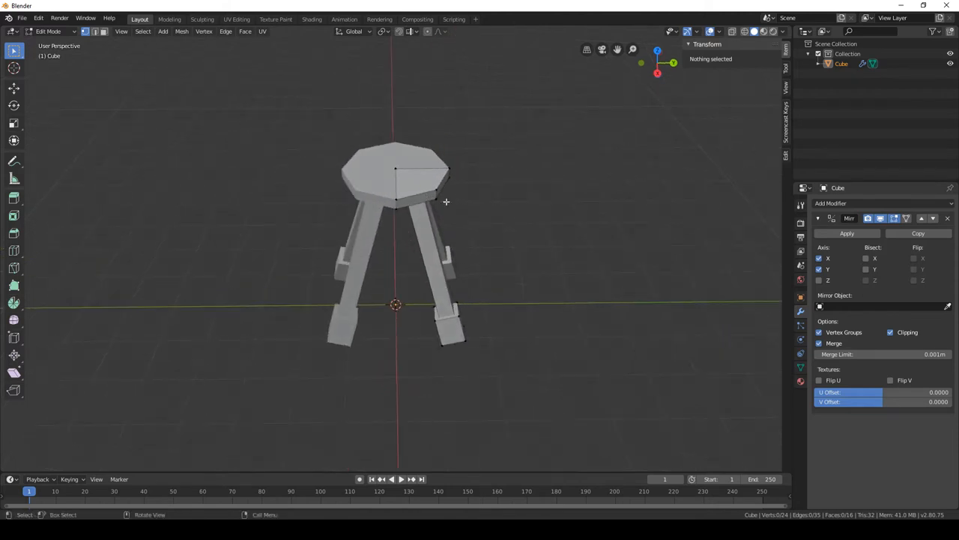
pyautogui.press('shift+a')
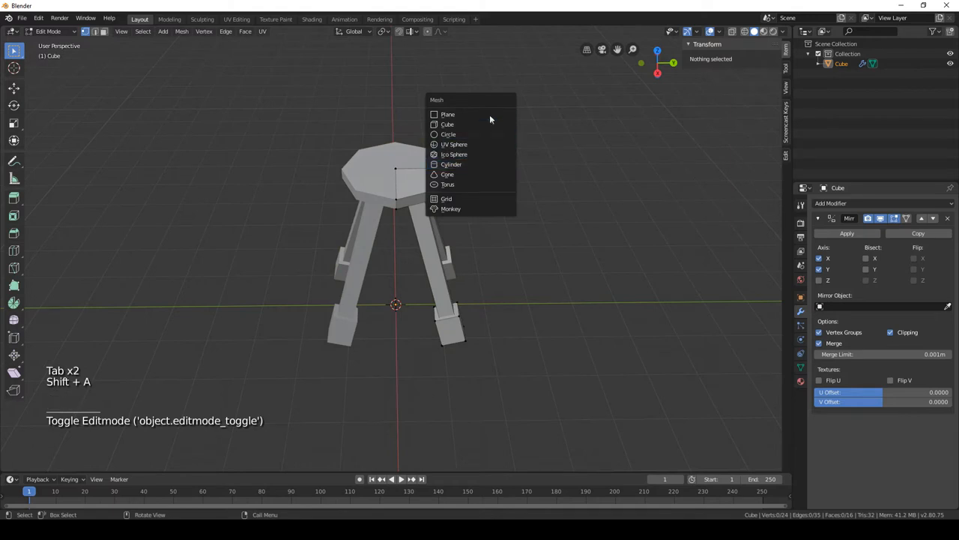
# Add a cube above the seat and shape it into a small plus-shaped cross
pyautogui.click(447, 123)
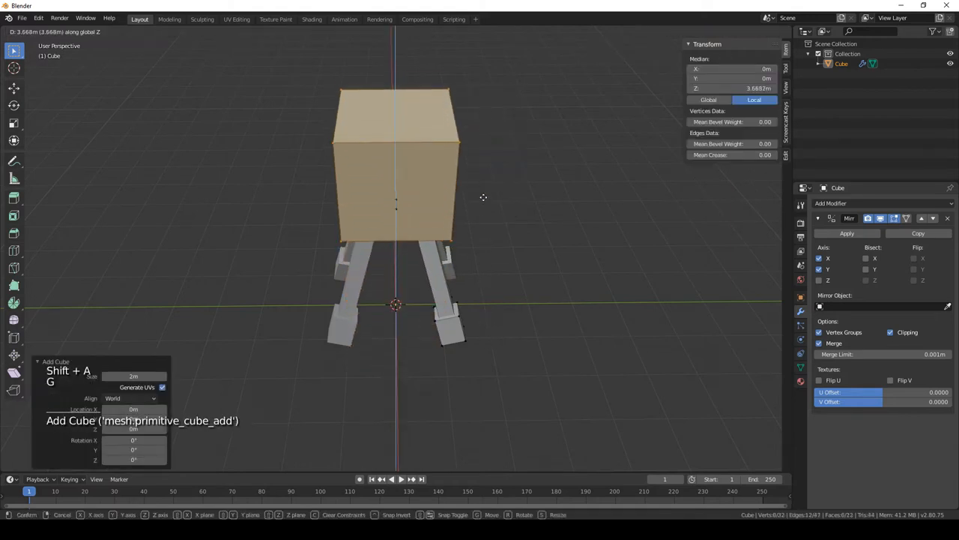
pyautogui.press('s')
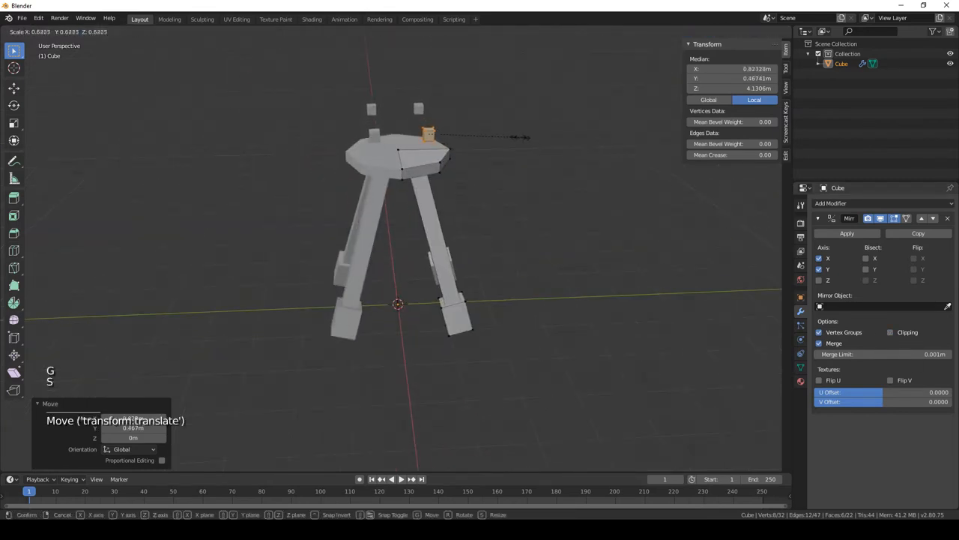
pyautogui.press('s')
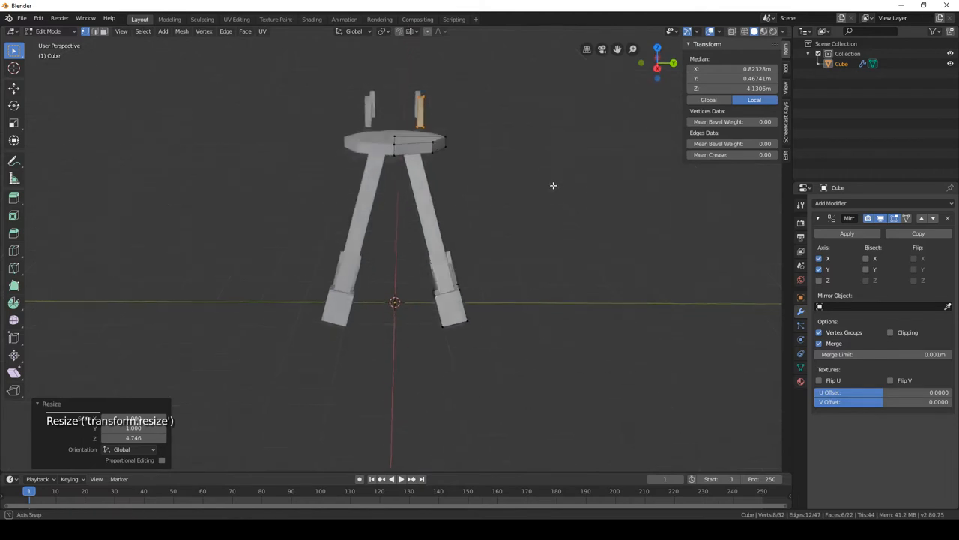
pyautogui.press('KP_1')
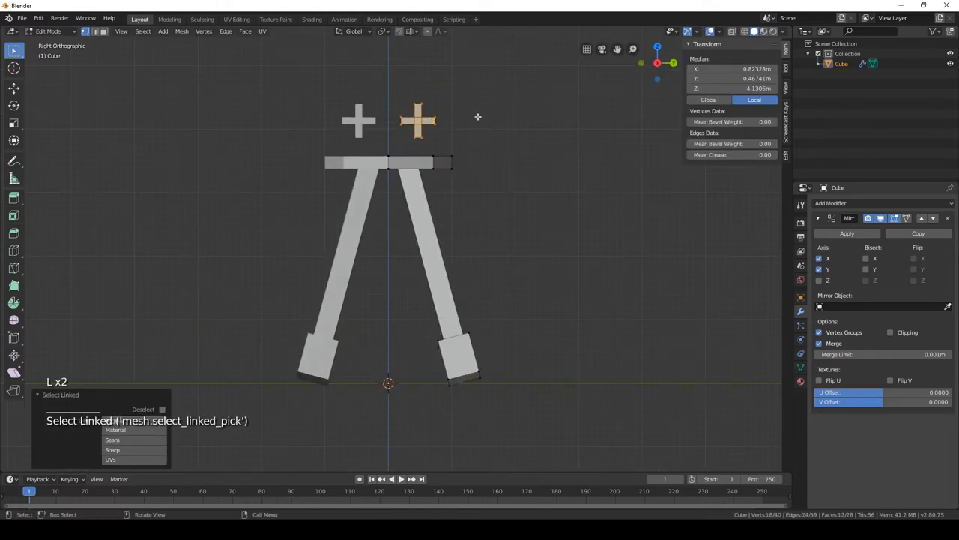
# Rotate the crosses into X shapes and duplicate them into clusters around the seat
pyautogui.press('s')
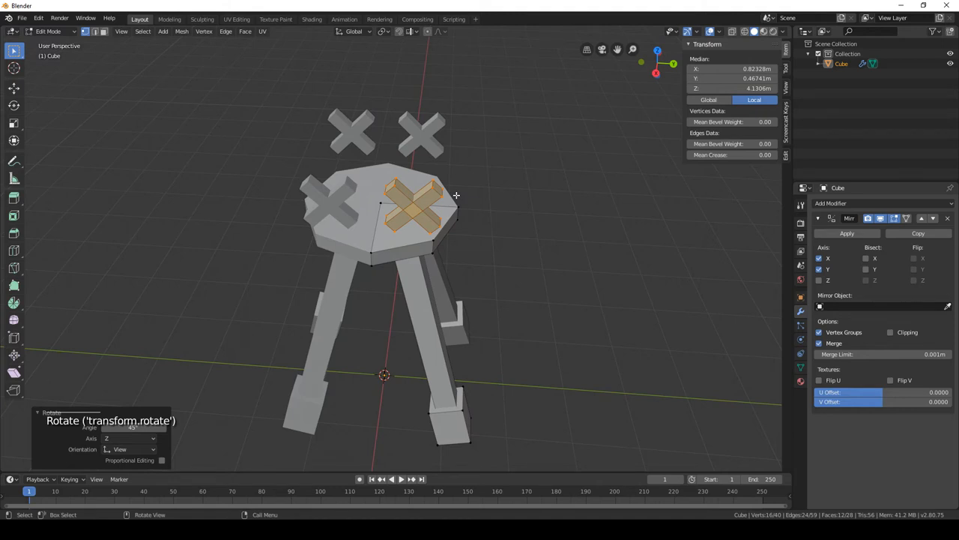
pyautogui.click(39, 412)
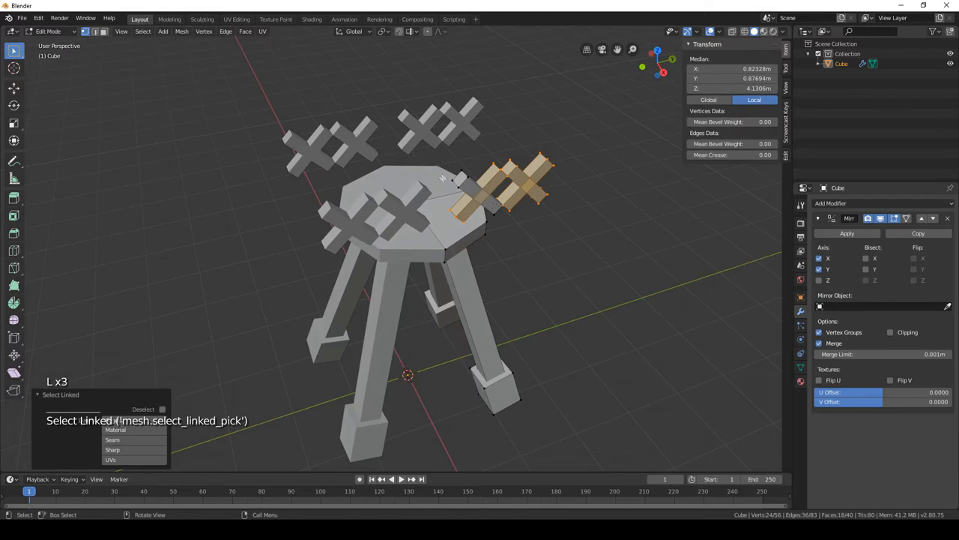
pyautogui.press('KP_1')
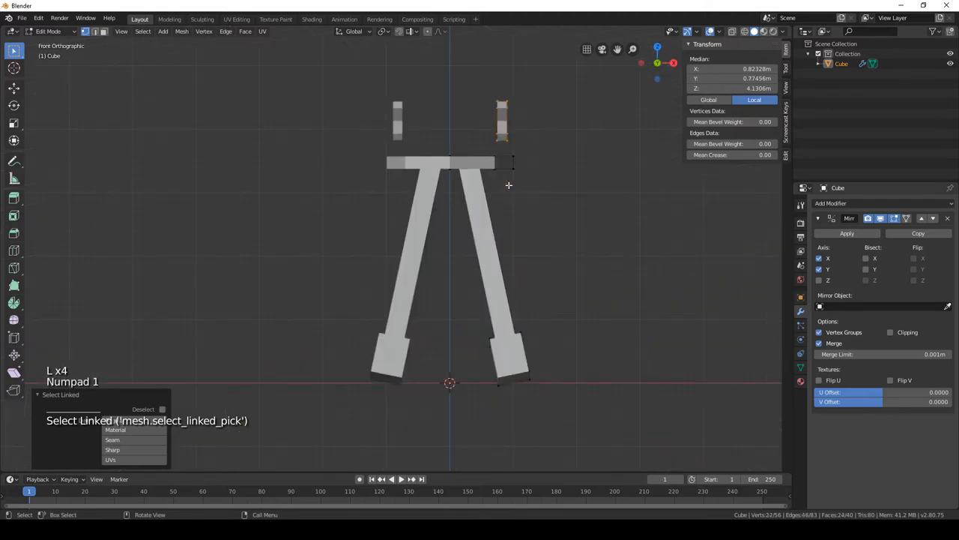
pyautogui.press('r')
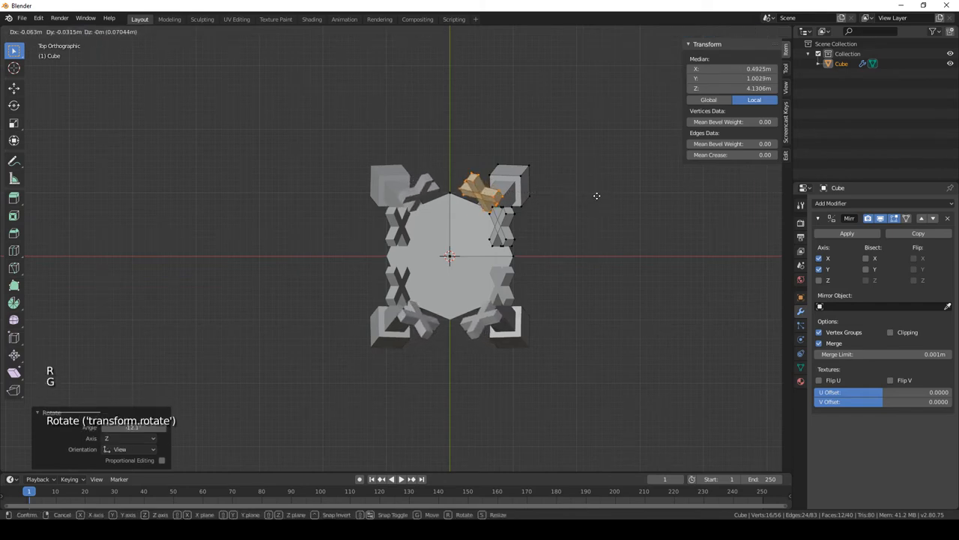
pyautogui.moveTo(603, 201)
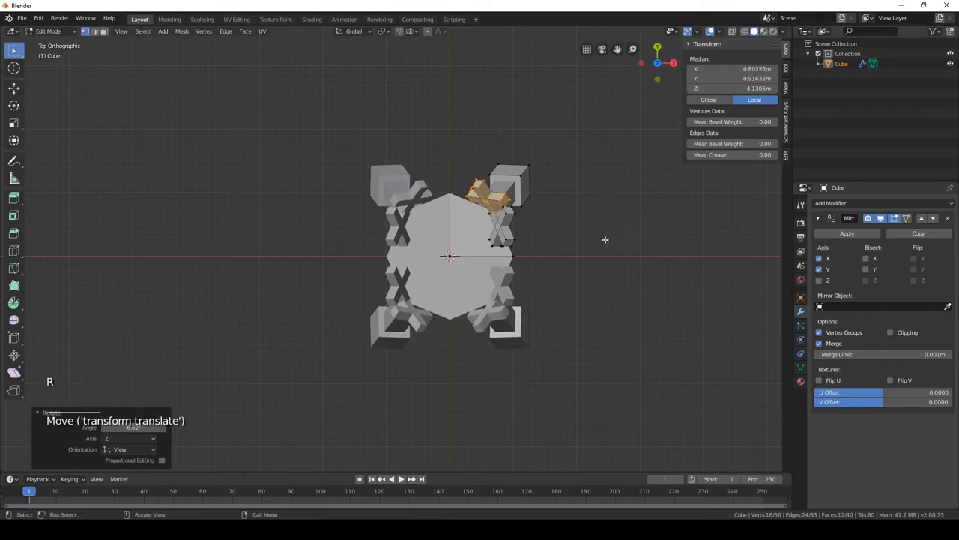
# Lower the X-crosses onto the seat rim as a crown and finish mesh editing
pyautogui.press('r')
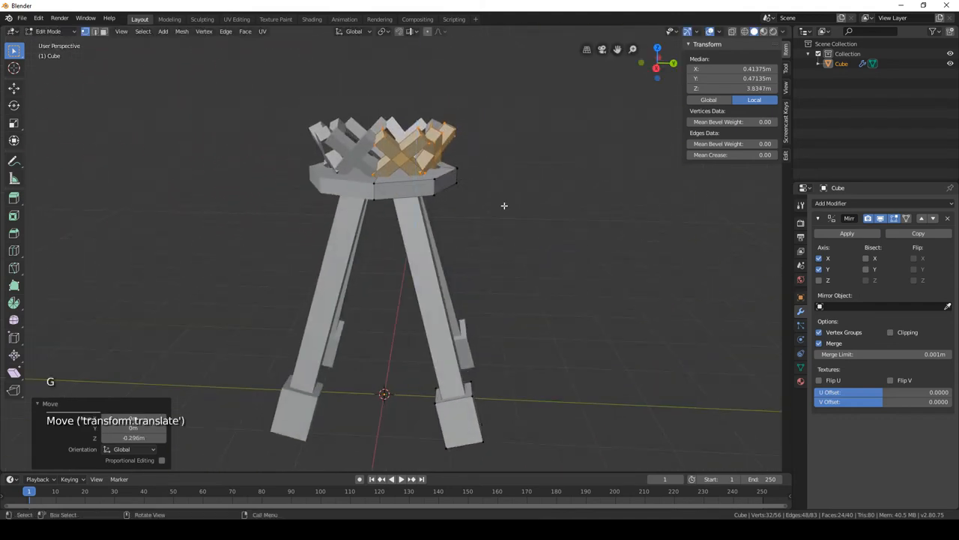
pyautogui.press('Tab')
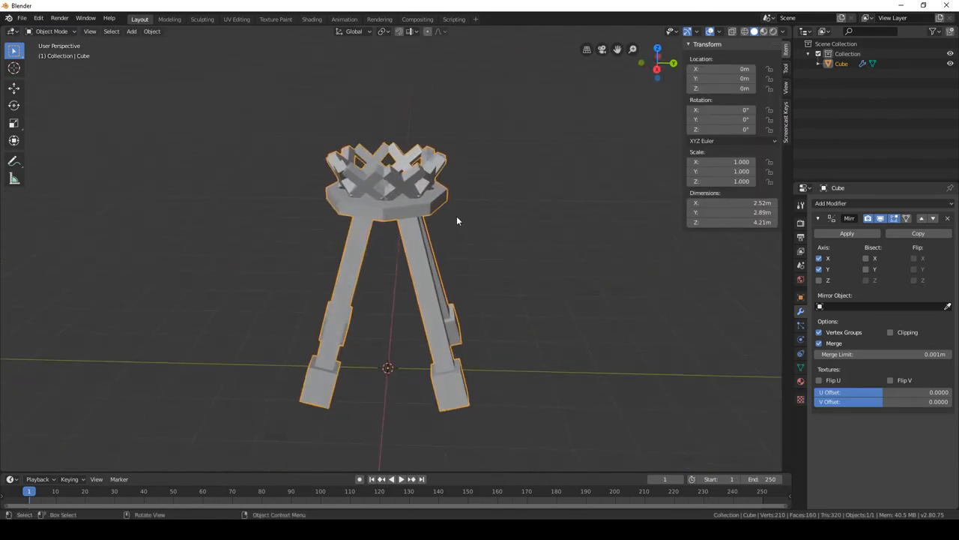
# Give the stool an image-textured wood material and show two 3D views side by side
pyautogui.click(312, 18)
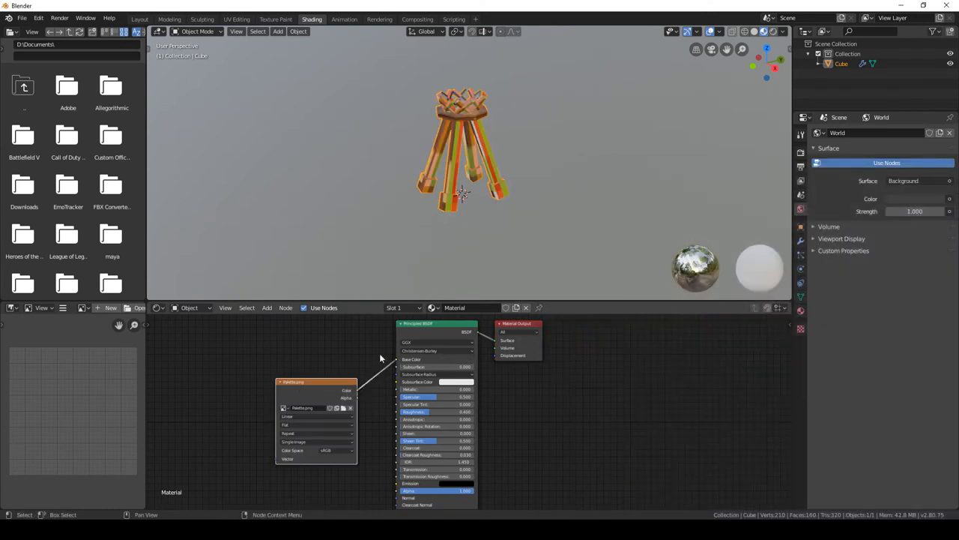
pyautogui.click(139, 18)
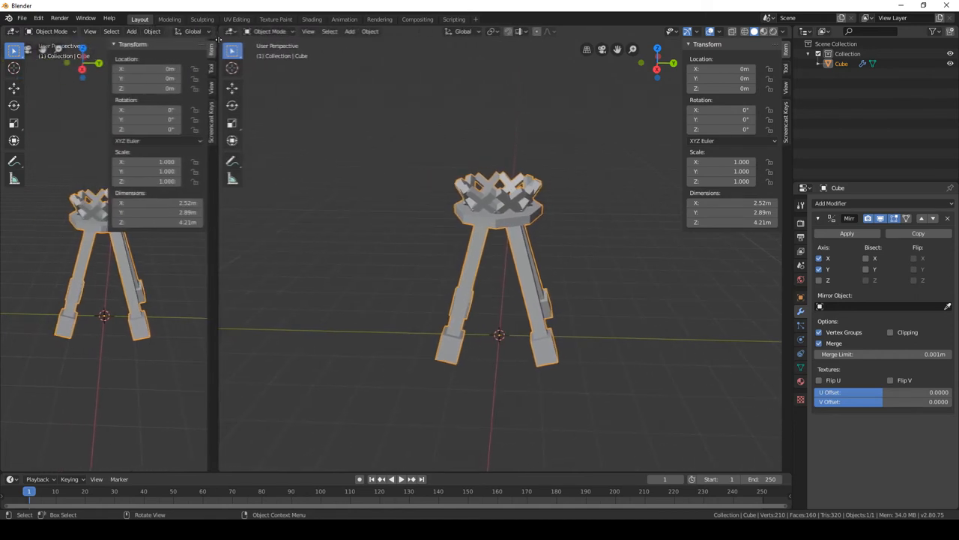
# Switch the second view to a UV Editor and select the whole stool mesh and its UVs
pyautogui.click(14, 30)
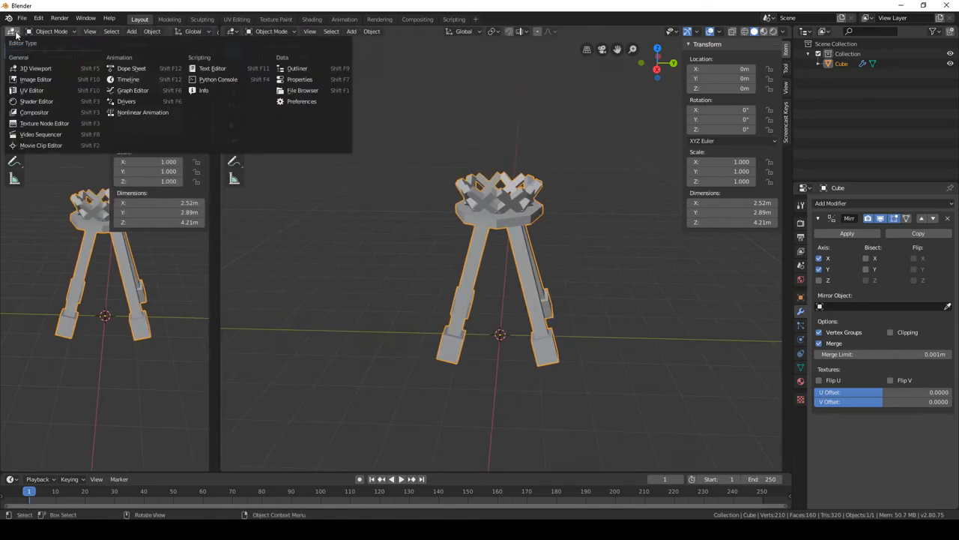
pyautogui.moveTo(32, 90)
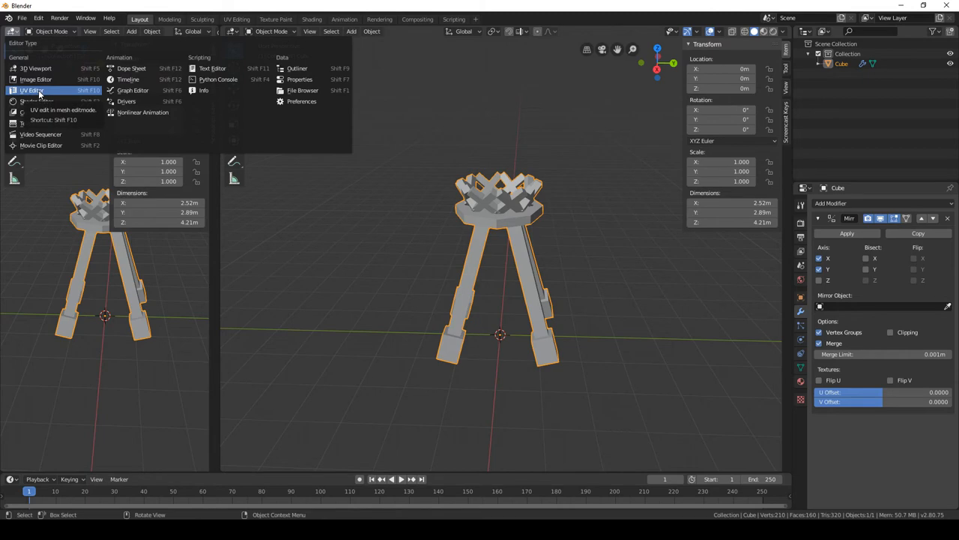
pyautogui.press('Tab')
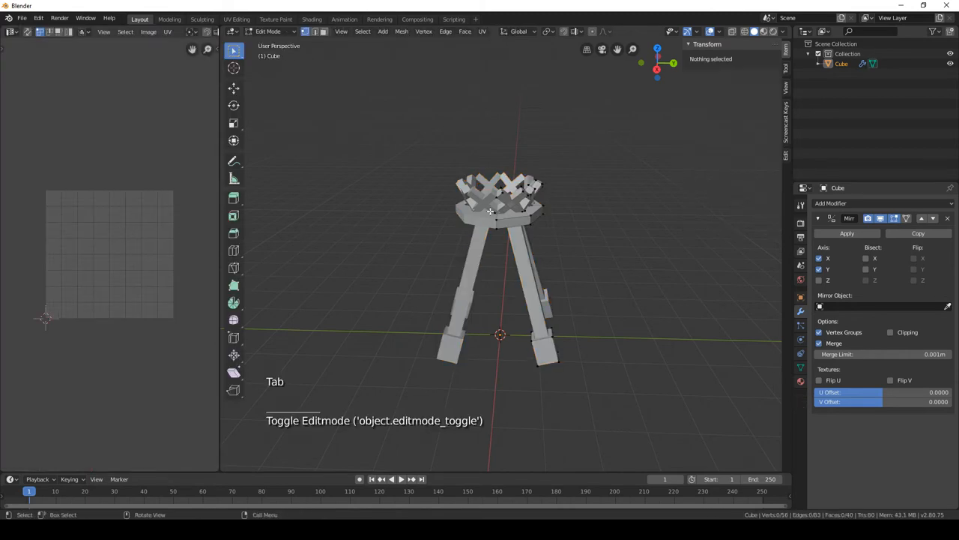
pyautogui.press('a')
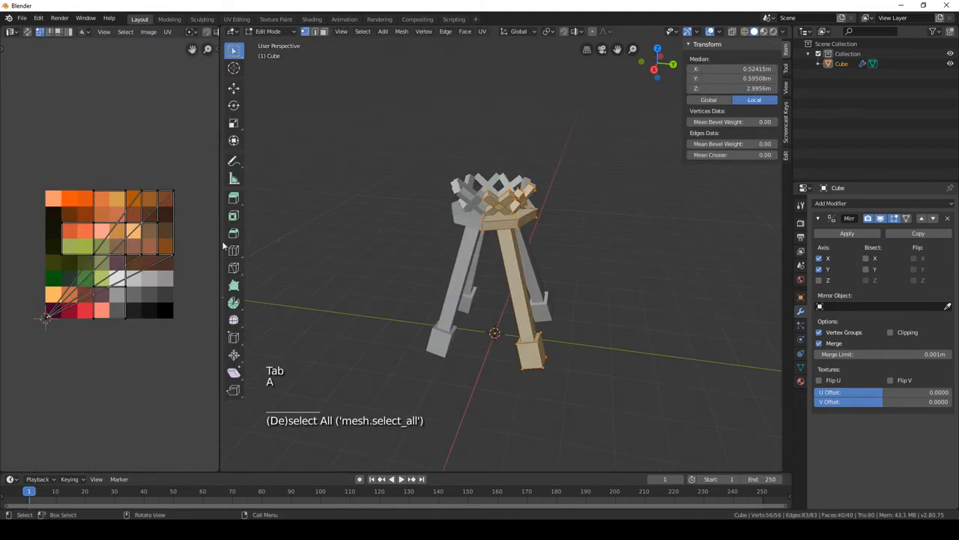
pyautogui.press('a')
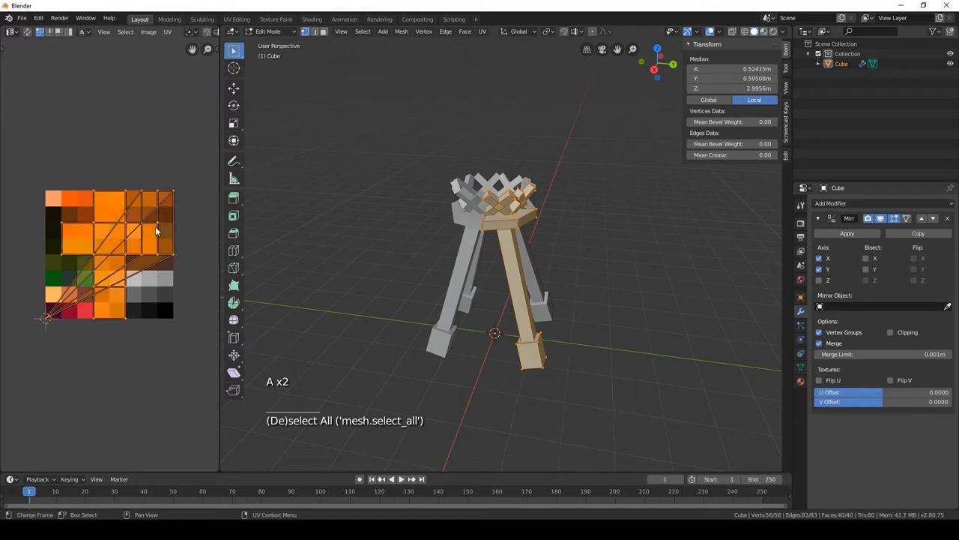
# Shrink the stool's UVs down and move them onto one small colour area of the palette
pyautogui.press('s')
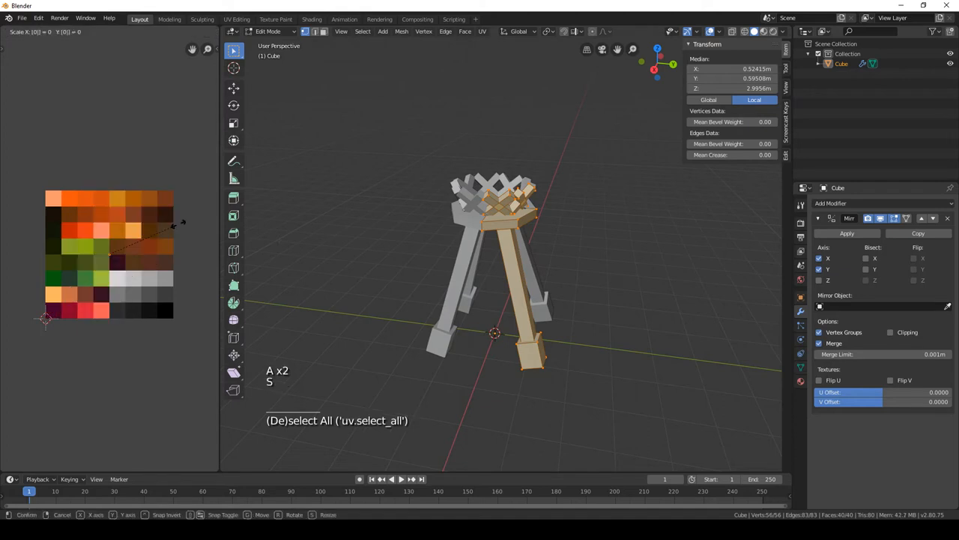
pyautogui.press('g')
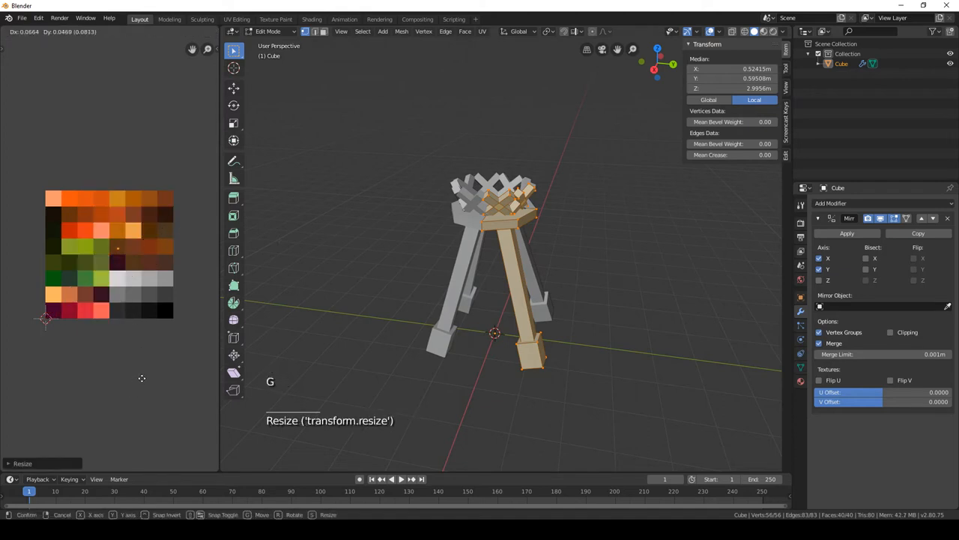
pyautogui.press('g')
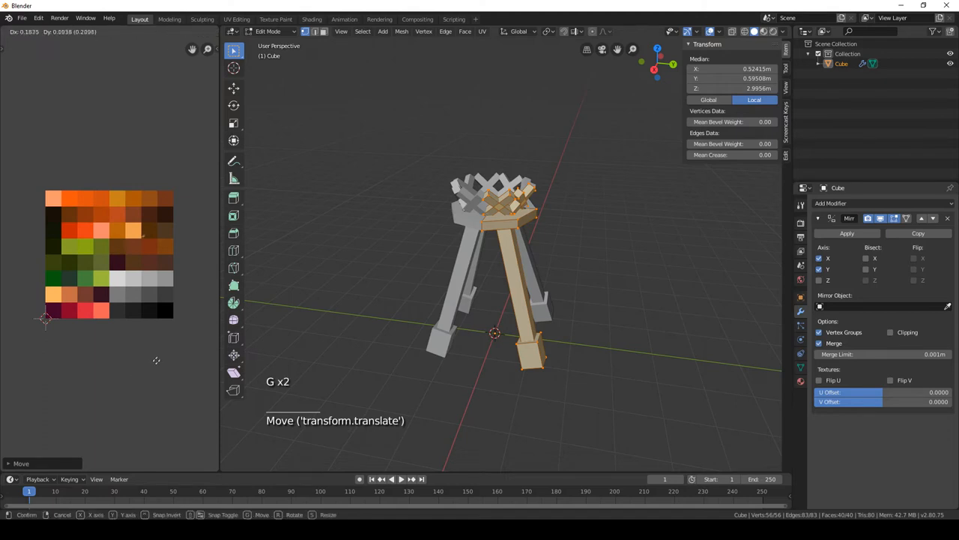
pyautogui.moveTo(764, 32)
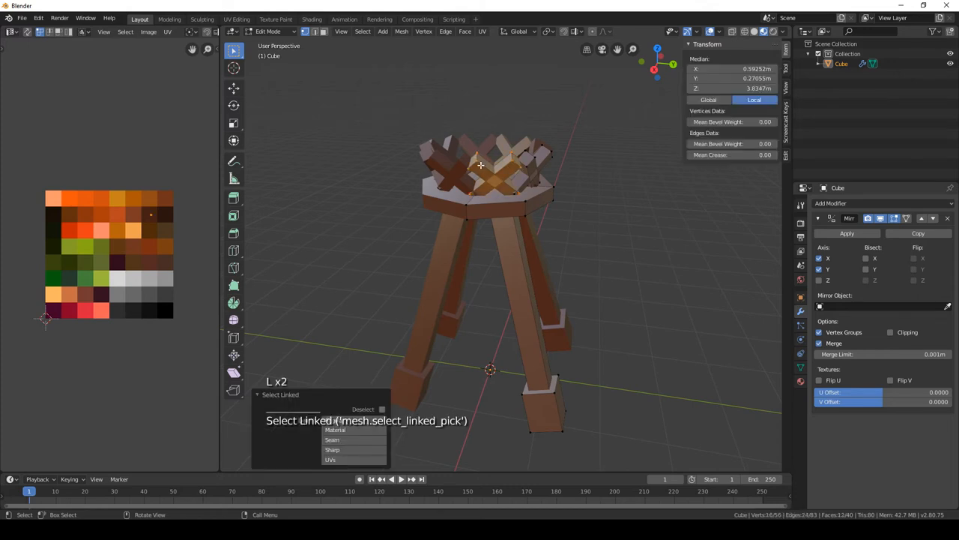
# Select the linked cross pieces, move their UVs to a lighter palette colour, and return to Object Mode
pyautogui.click(552, 153)
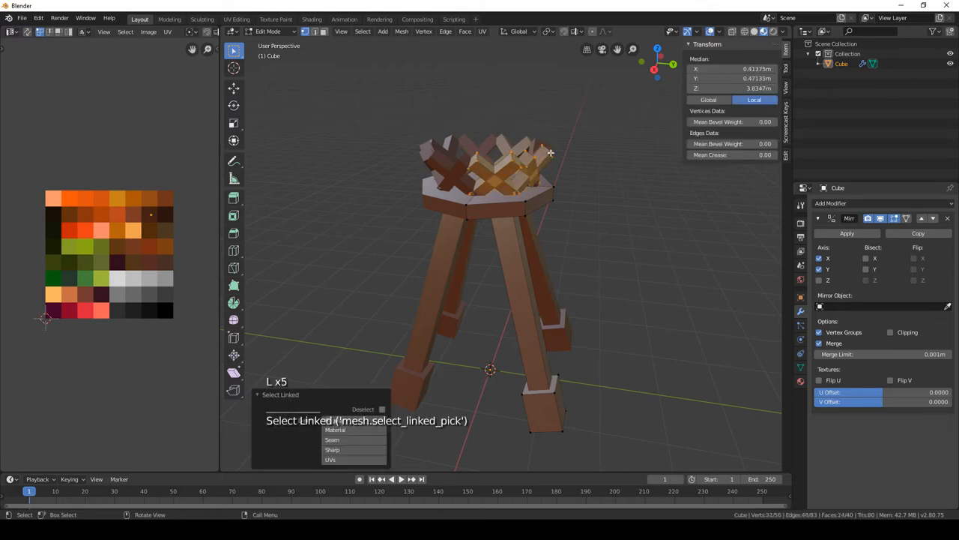
pyautogui.press('g')
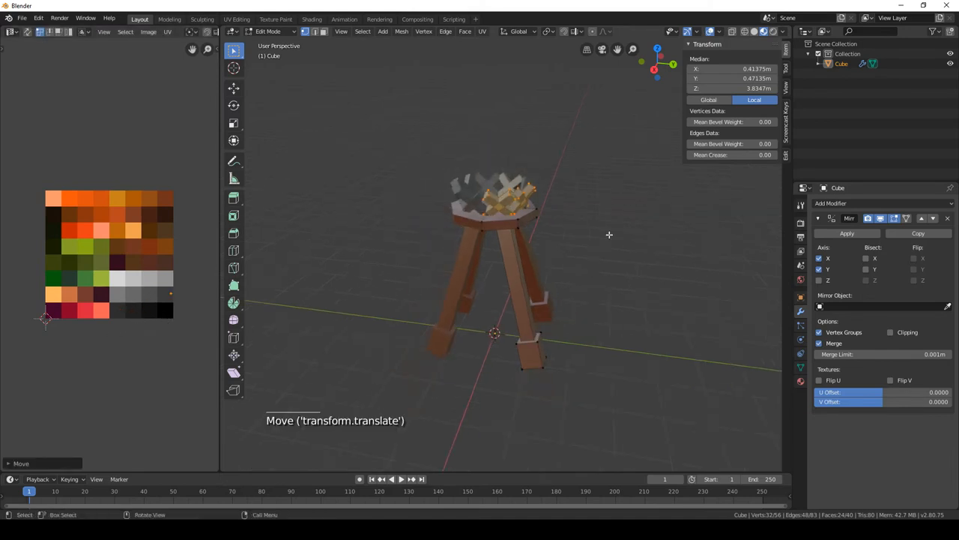
pyautogui.press('Tab')
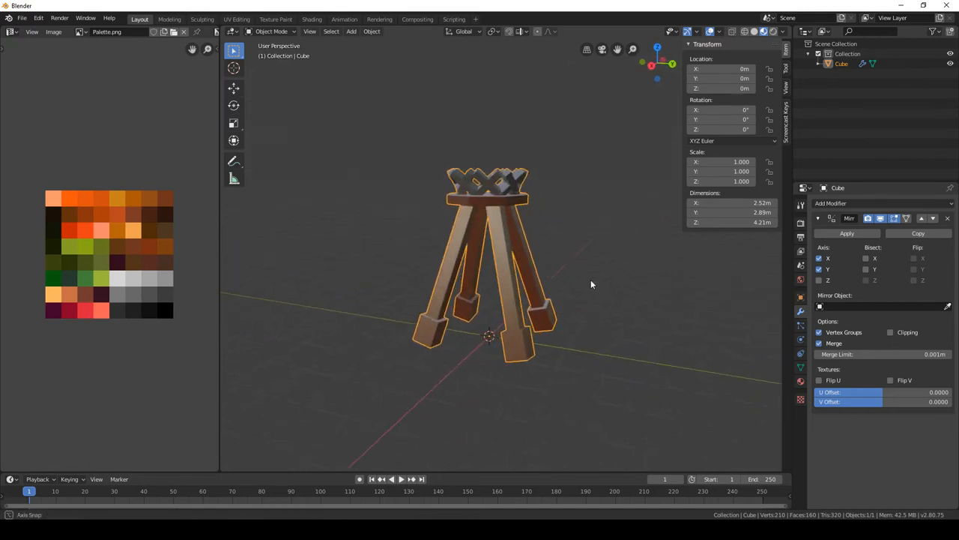
# Recolour the seat's X-crosses grey metal, then begin adding a new object at the stool's base
pyautogui.press('Tab')
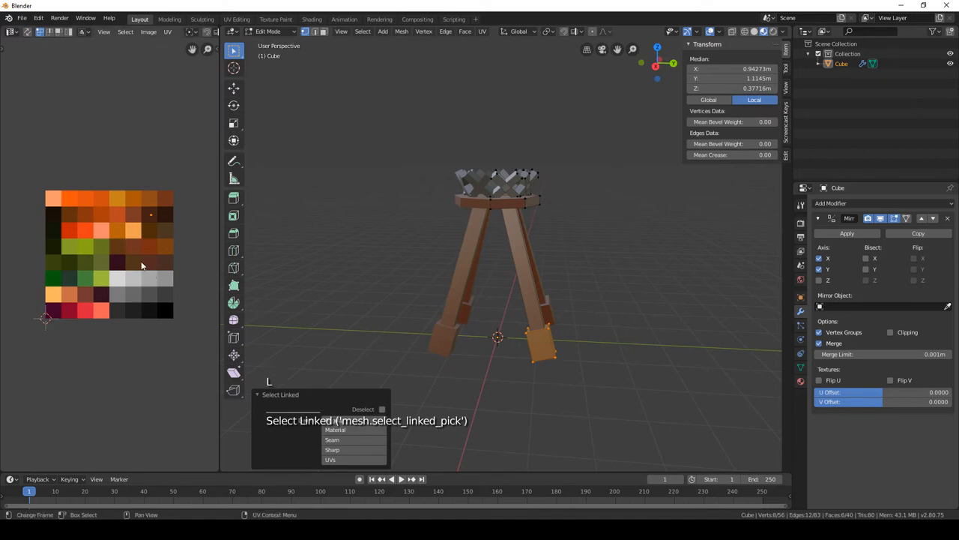
pyautogui.press('Tab')
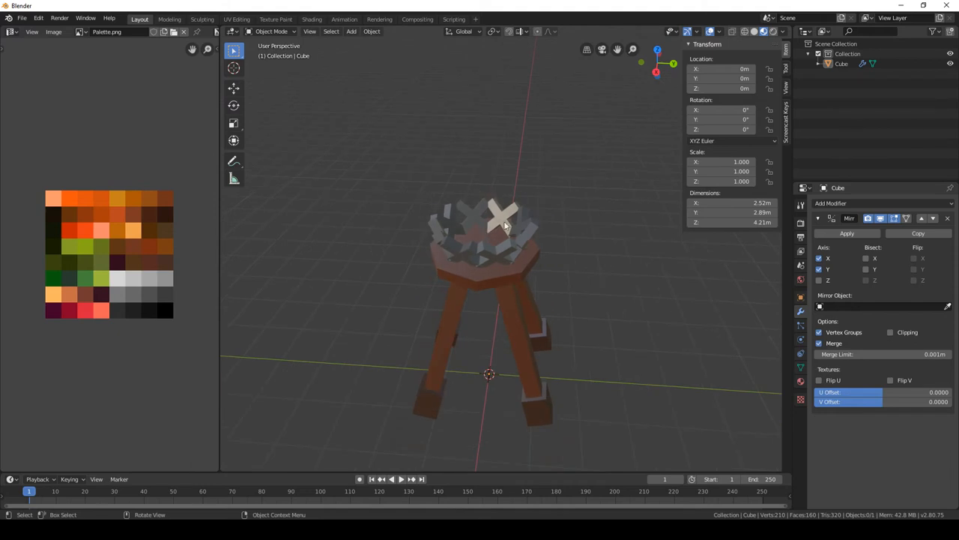
pyautogui.moveTo(502, 225); pyautogui.dragTo(513, 238)
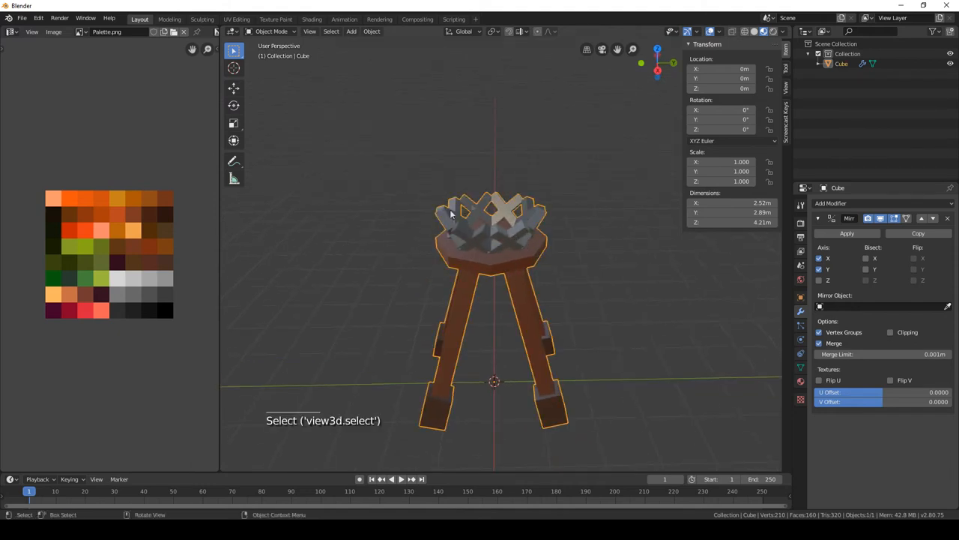
pyautogui.press('shift+a')
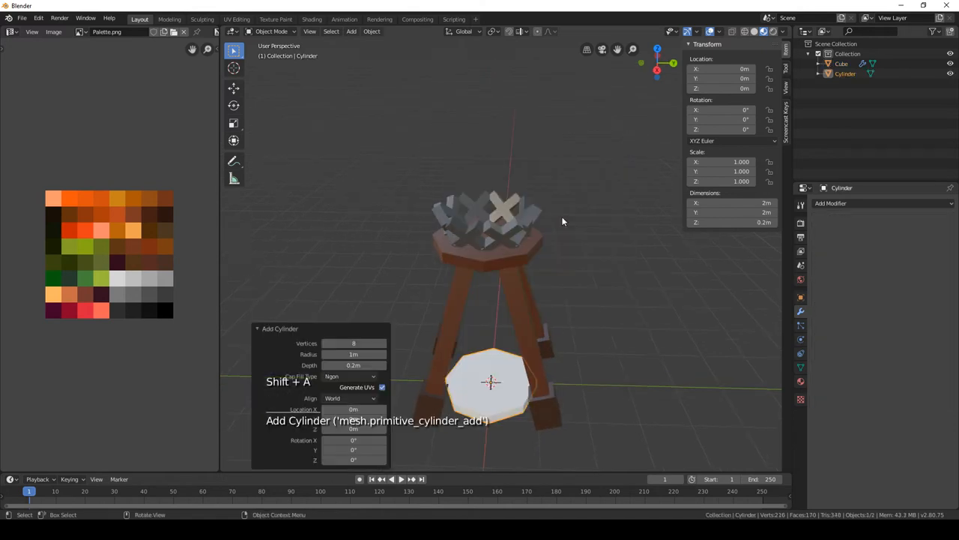
# Add an eight-sided cylinder with radius 0.2 m and depth 1.5 m
pyautogui.click(353, 366)
pyautogui.write('1m')
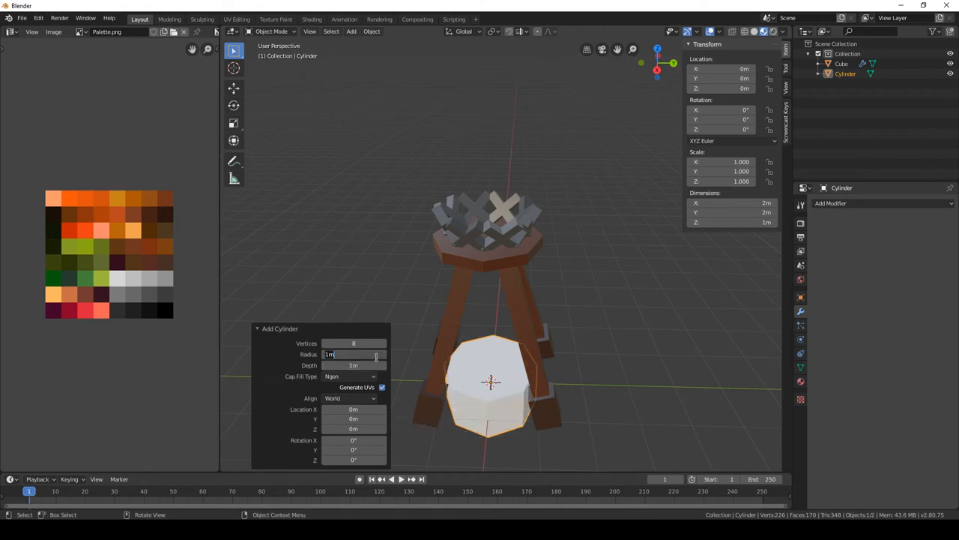
pyautogui.write('0.1m')
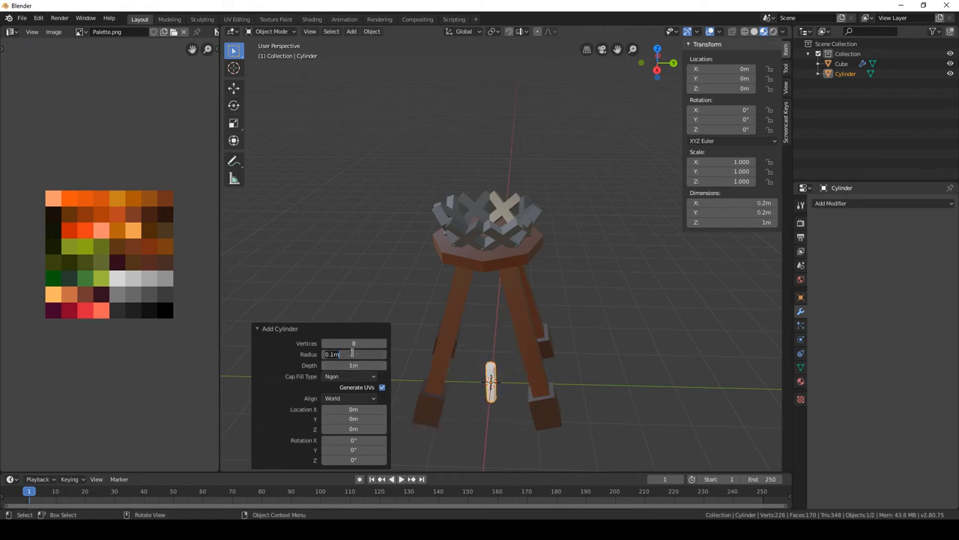
pyautogui.write('0.2m')
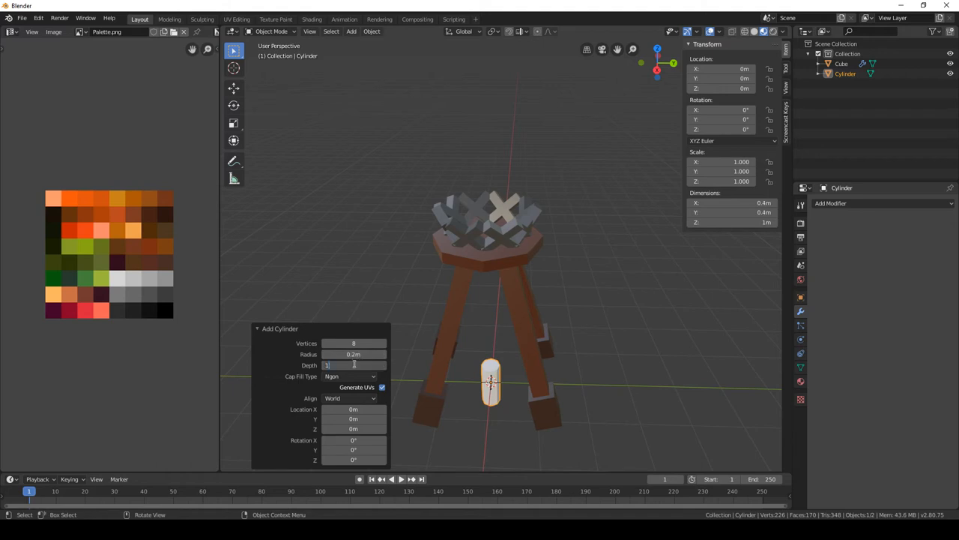
pyautogui.write('1.5m')
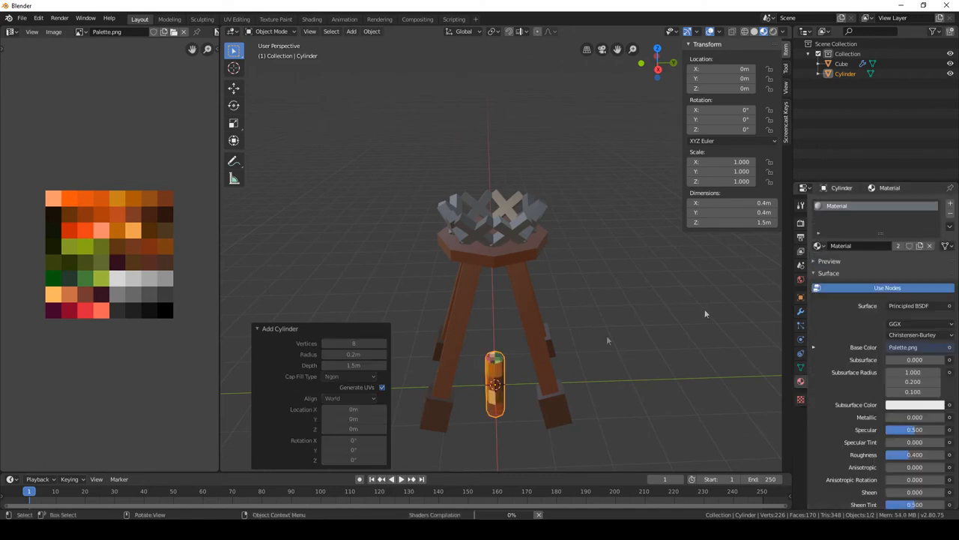
# Raise the cylinder, tip it onto its side and lay it across the seat as a log
pyautogui.press('Tab')
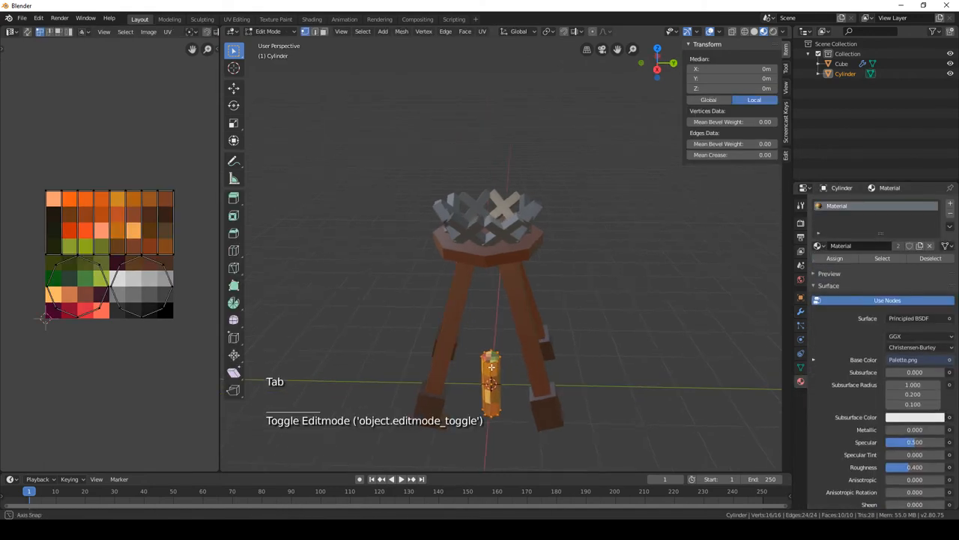
pyautogui.press('s')
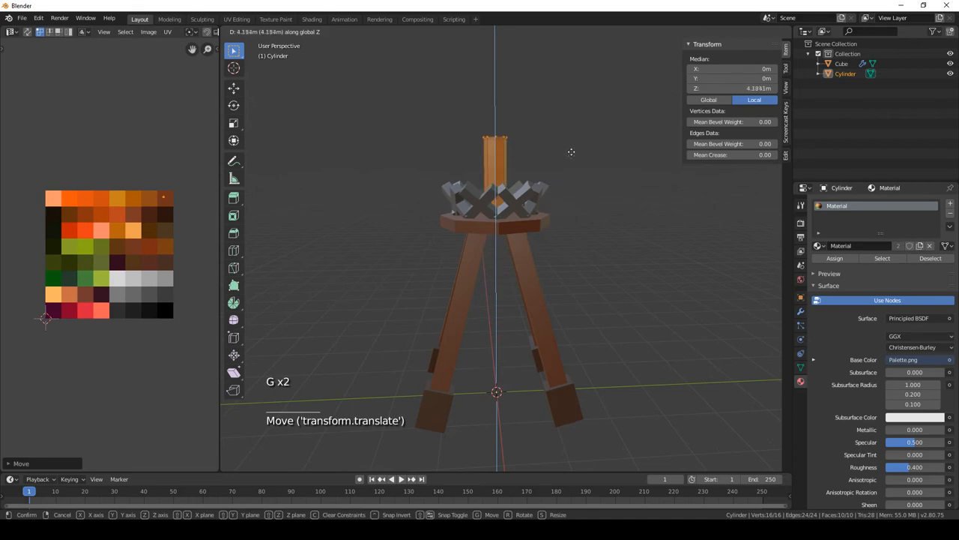
pyautogui.press('r')
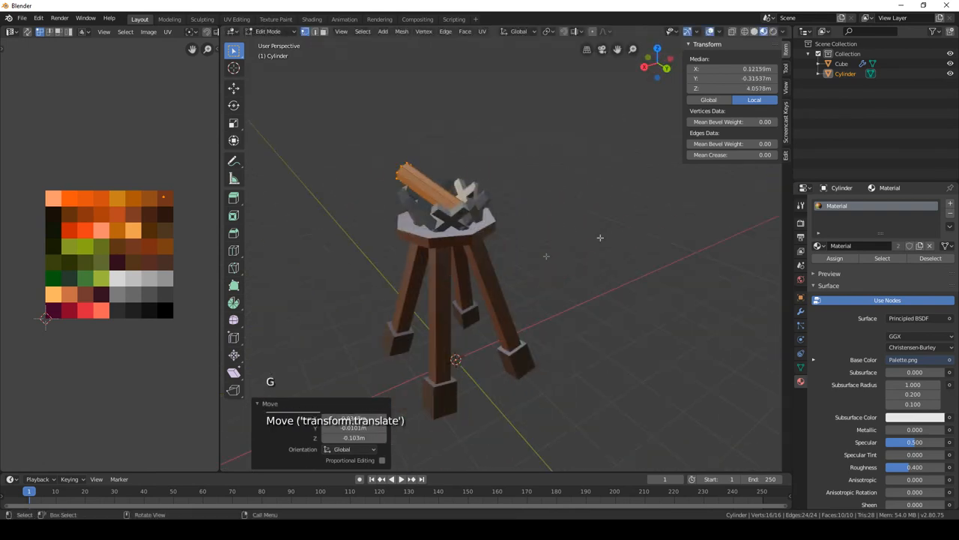
pyautogui.press('shift+d')
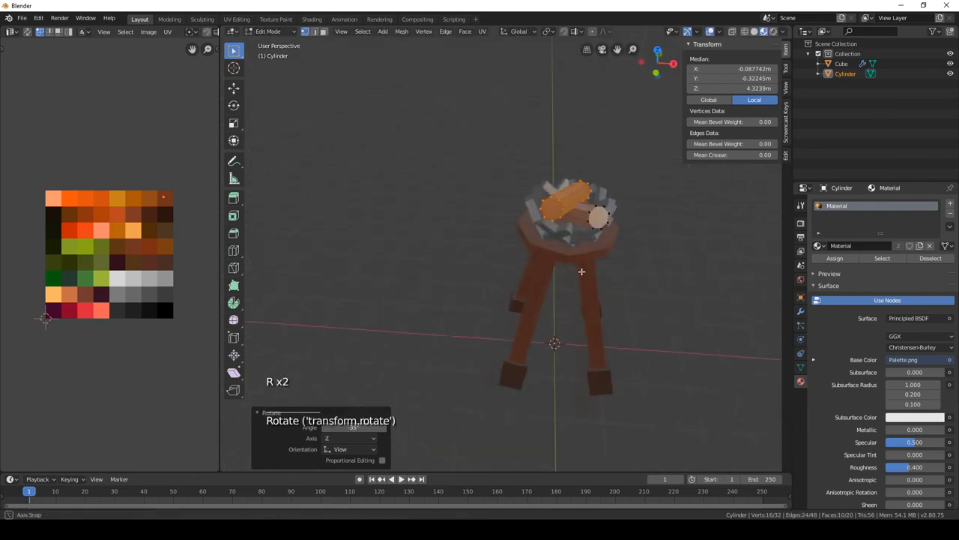
pyautogui.press('g')
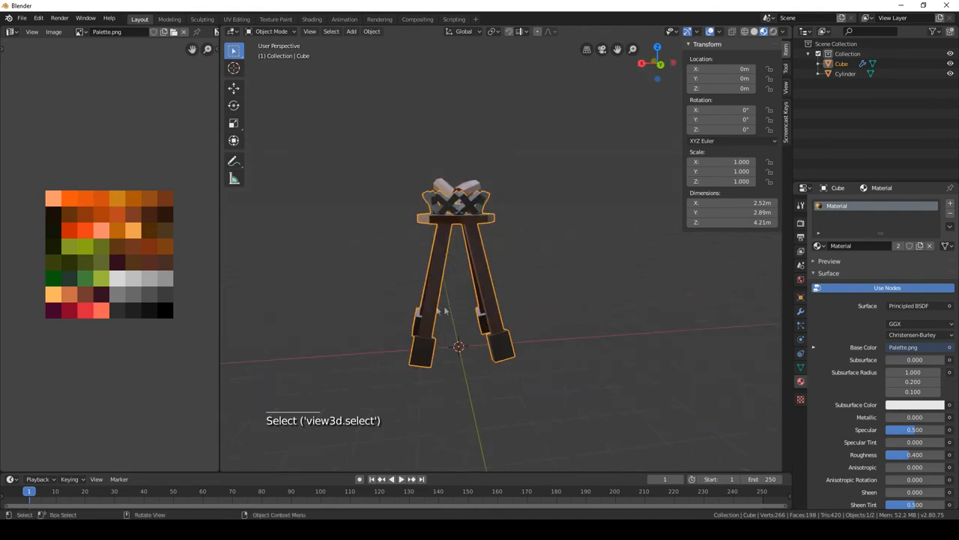
# Add a cylinder to the stool mesh and place it as a horizontal rung between the legs
pyautogui.moveTo(442, 310); pyautogui.dragTo(462, 287)
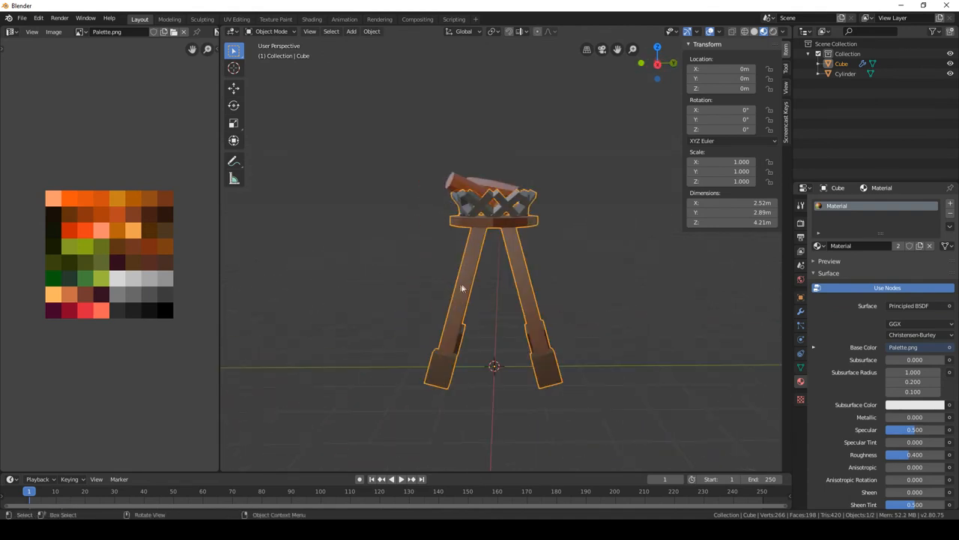
pyautogui.press('Tab')
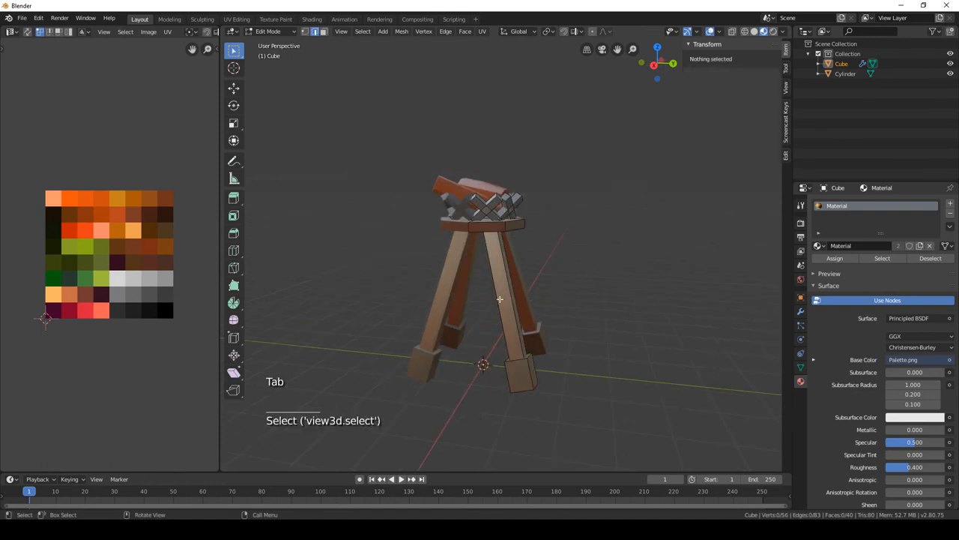
pyautogui.press('shift+a')
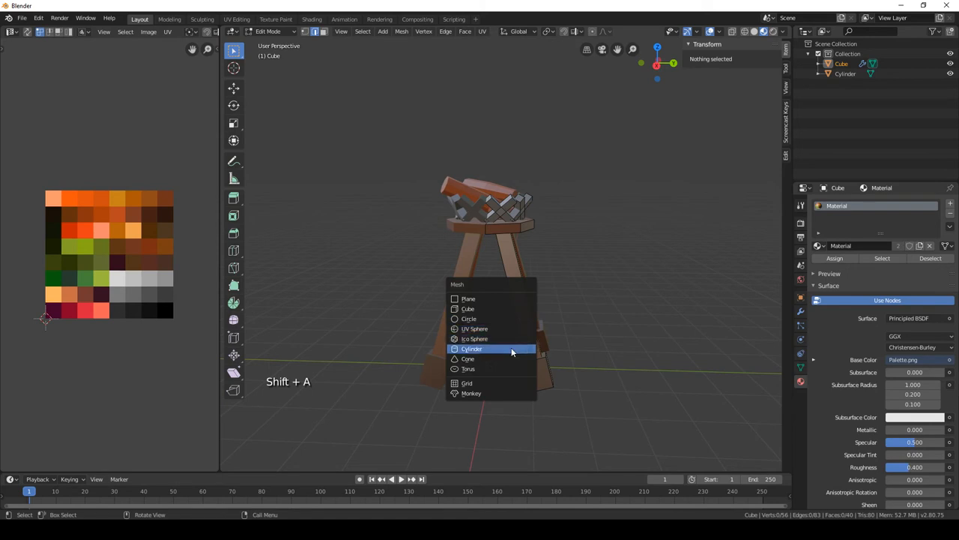
pyautogui.click(470, 348)
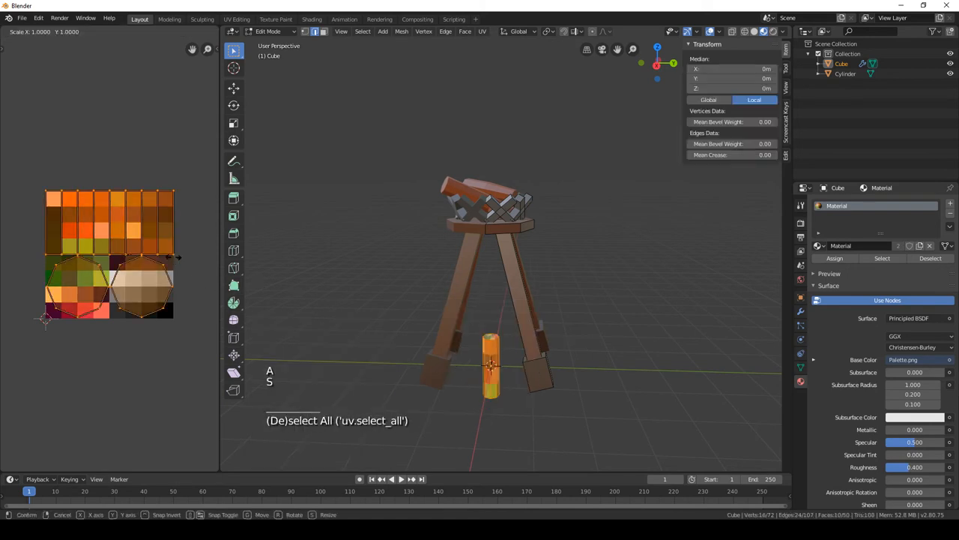
pyautogui.press('s')
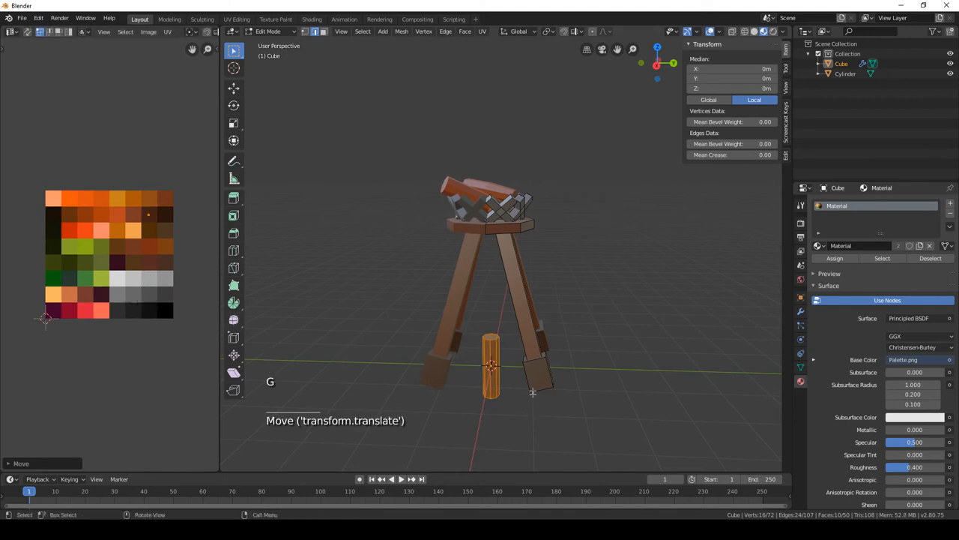
pyautogui.press('Tab')
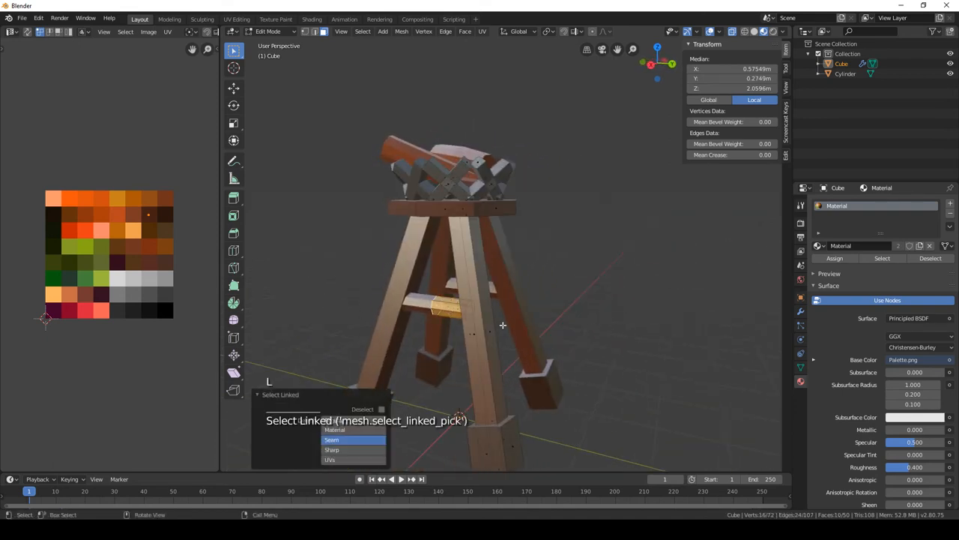
# Duplicate and reposition the rungs so cross rungs brace all four legs, then finish editing
pyautogui.press('shift+d')
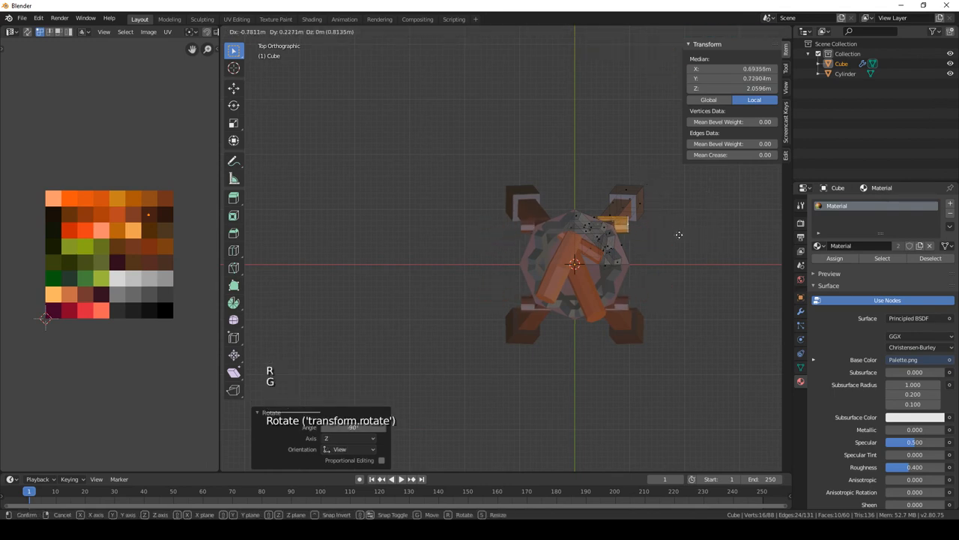
pyautogui.moveTo(663, 228)
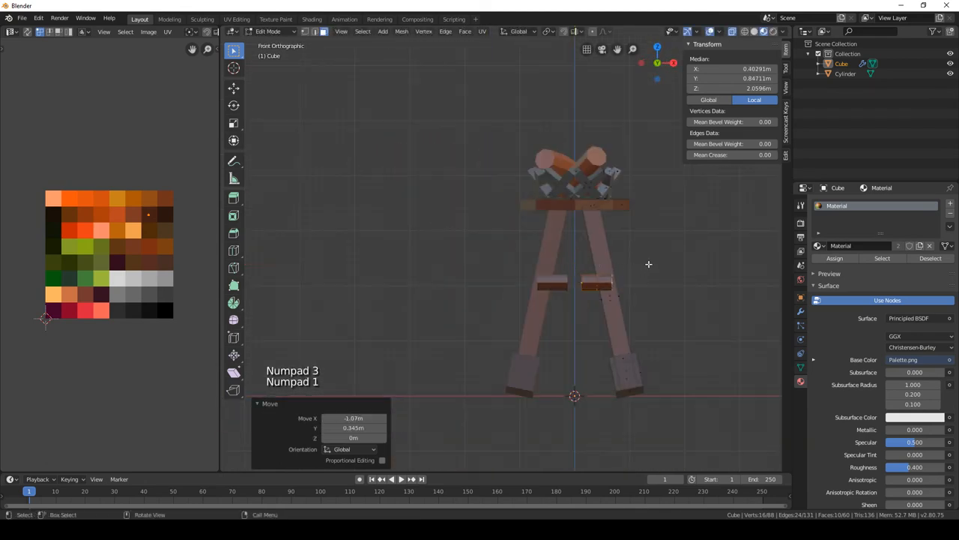
pyautogui.press('g')
pyautogui.write('0')
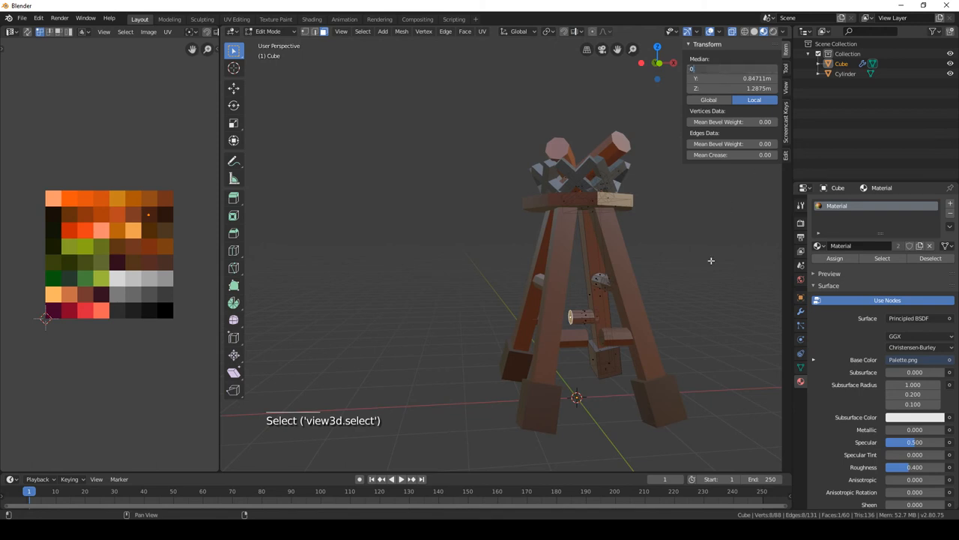
pyautogui.press('Tab')
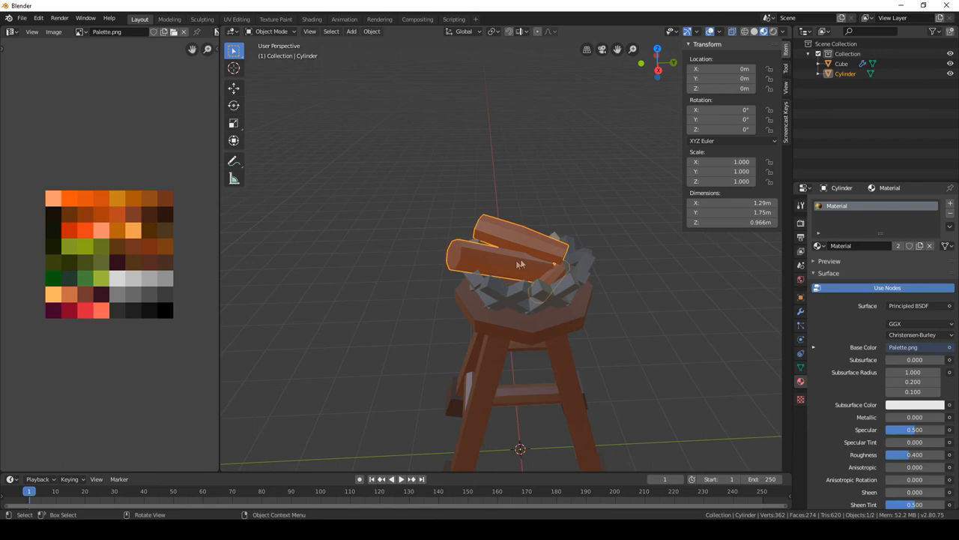
# Add a new mesh primitive to the log object and move it up among the logs on the seat
pyautogui.press('Tab')
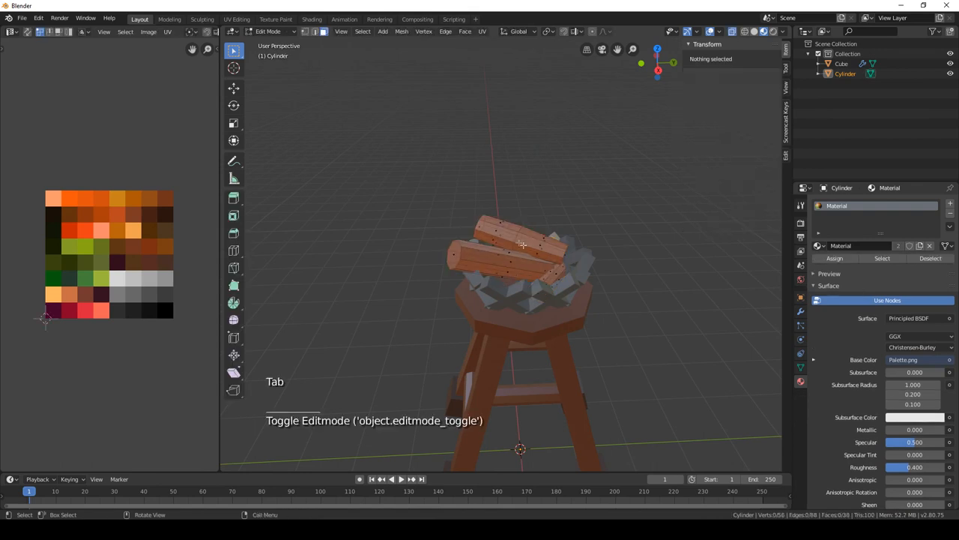
pyautogui.click(384, 31)
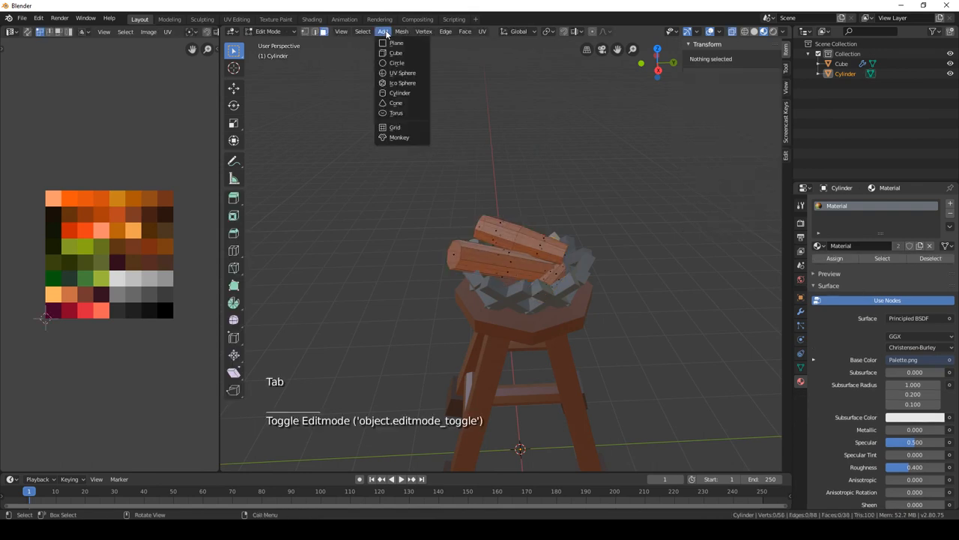
pyautogui.click(402, 72)
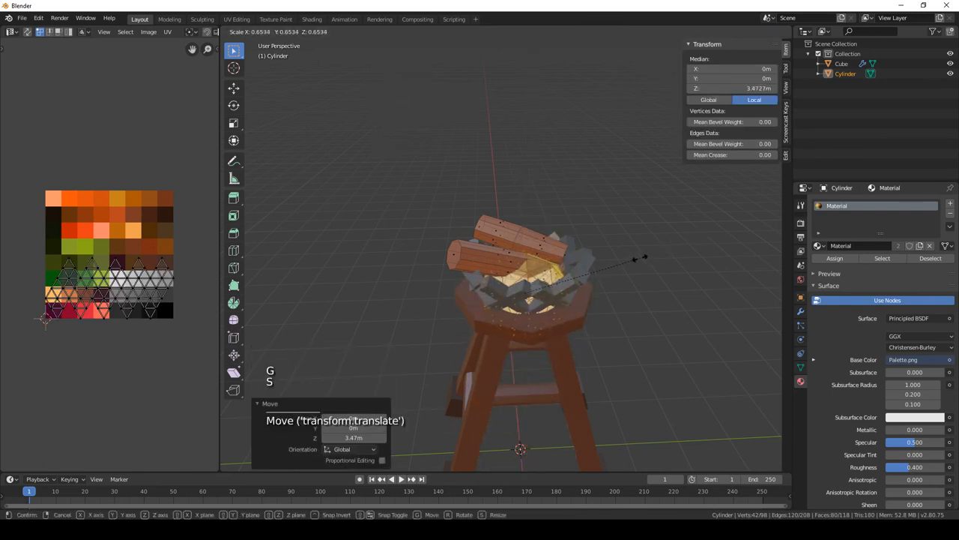
pyautogui.press('a')
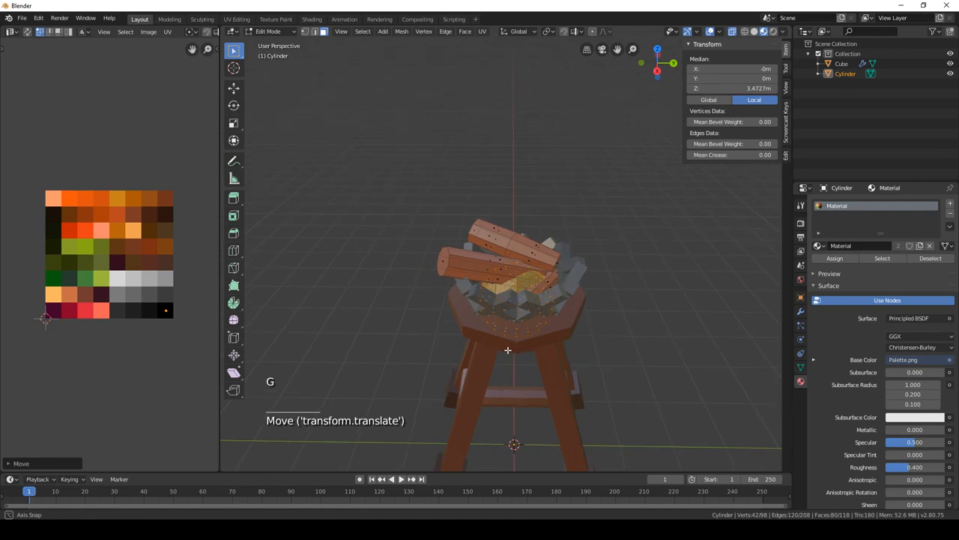
# Apply Mesh > Transform > Randomize to jitter the new shape's vertices into a lumpy form
pyautogui.click(424, 30)
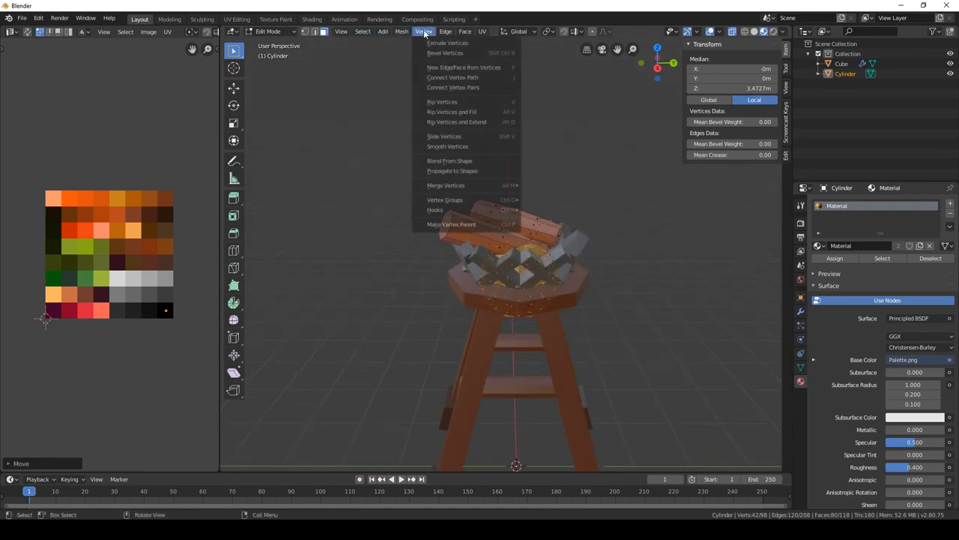
pyautogui.click(402, 31)
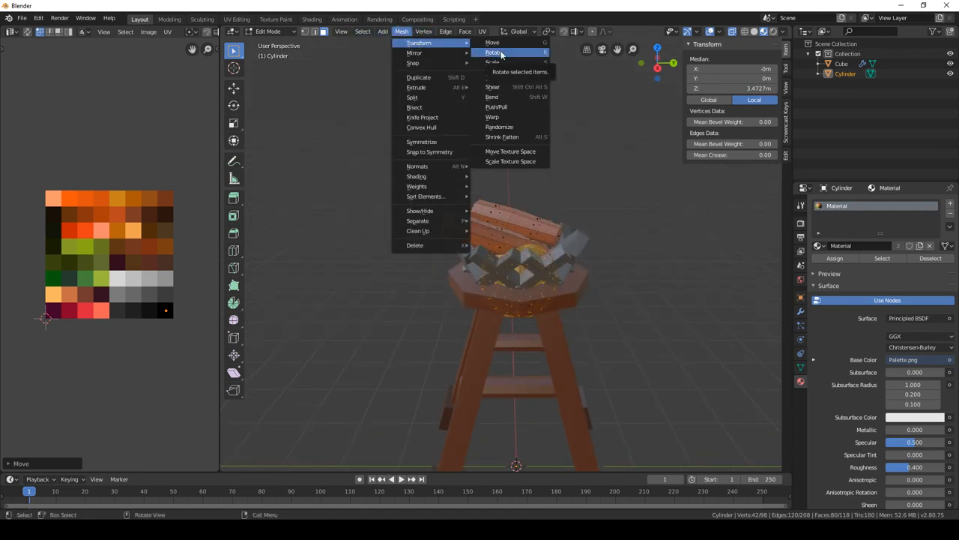
pyautogui.click(500, 126)
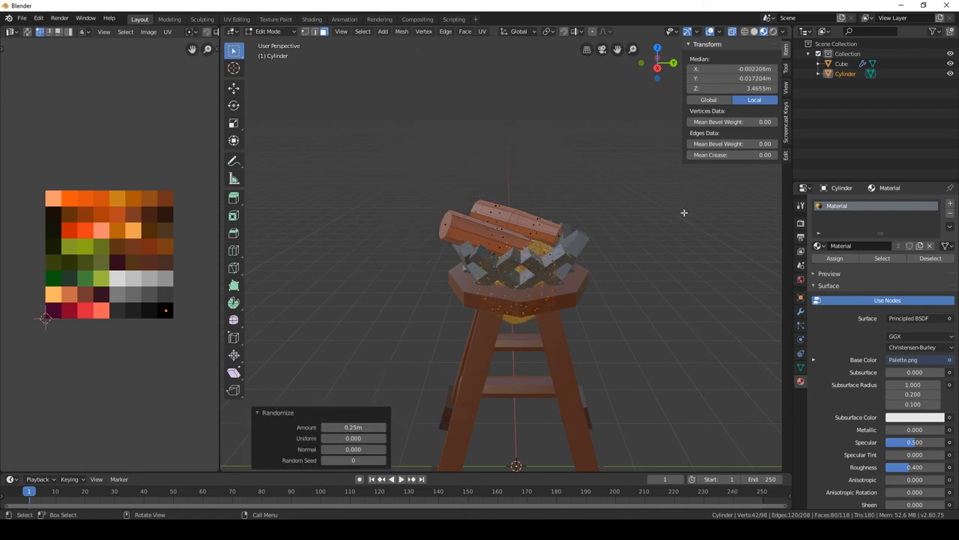
# From Front view, box-select the shape's lower vertices and scale them to zero height to flatten it
pyautogui.press('s')
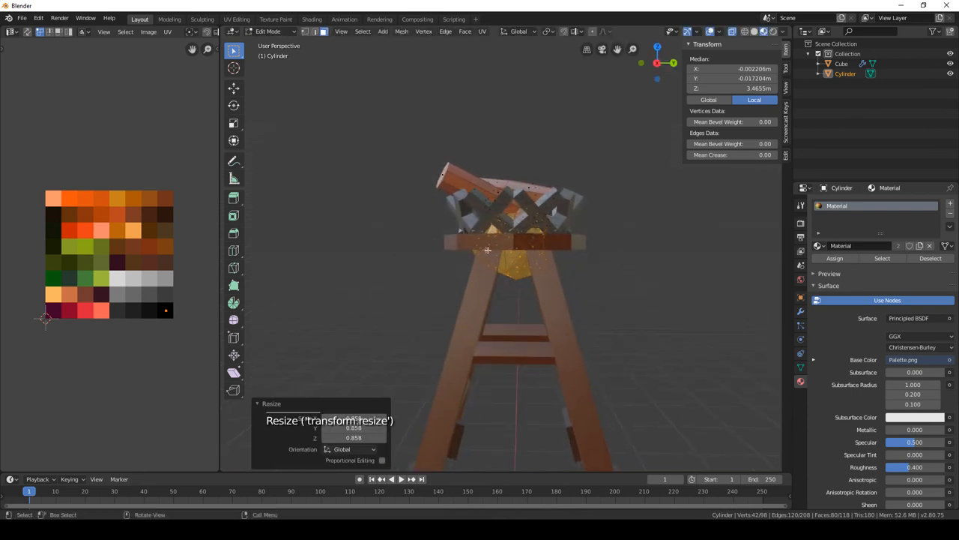
pyautogui.press('KP_1')
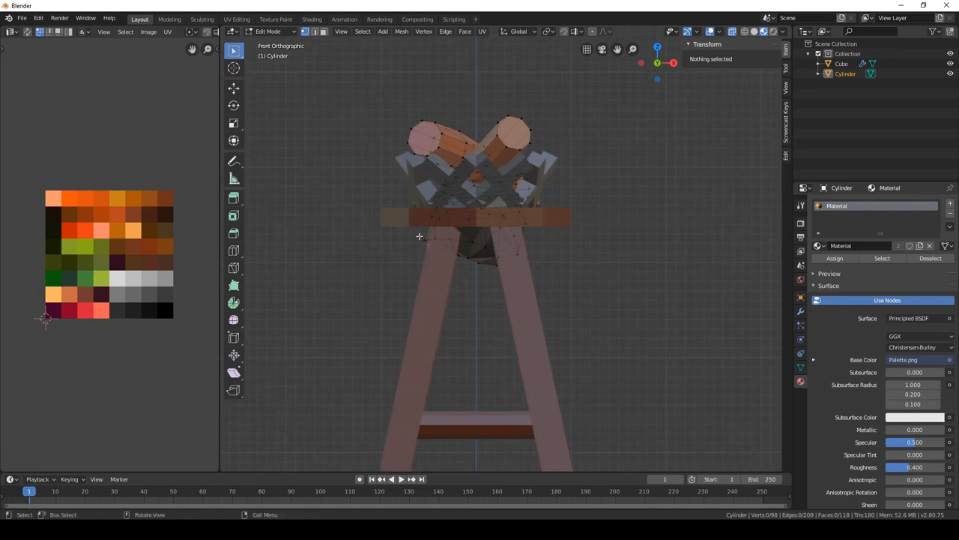
pyautogui.moveTo(420, 237); pyautogui.dragTo(578, 284)
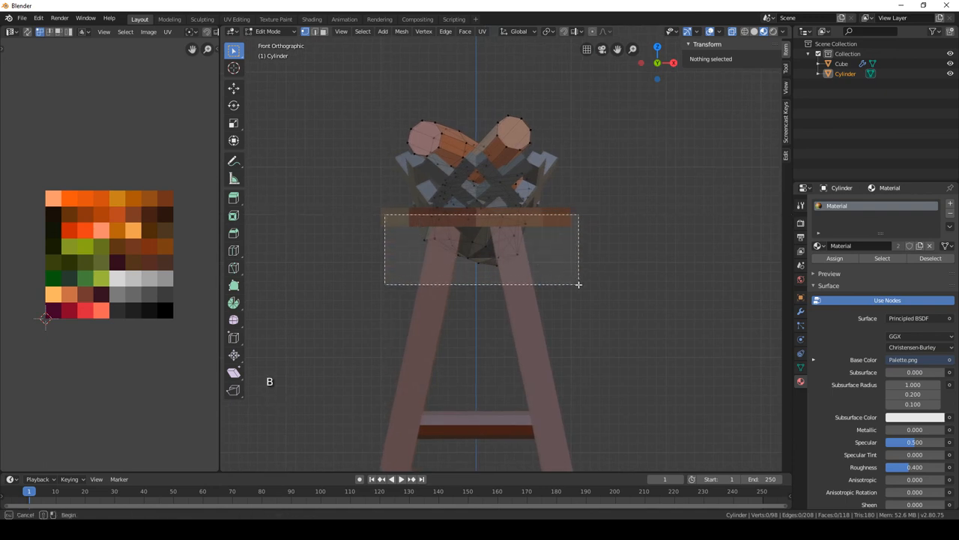
pyautogui.moveTo(384, 216); pyautogui.dragTo(579, 284)
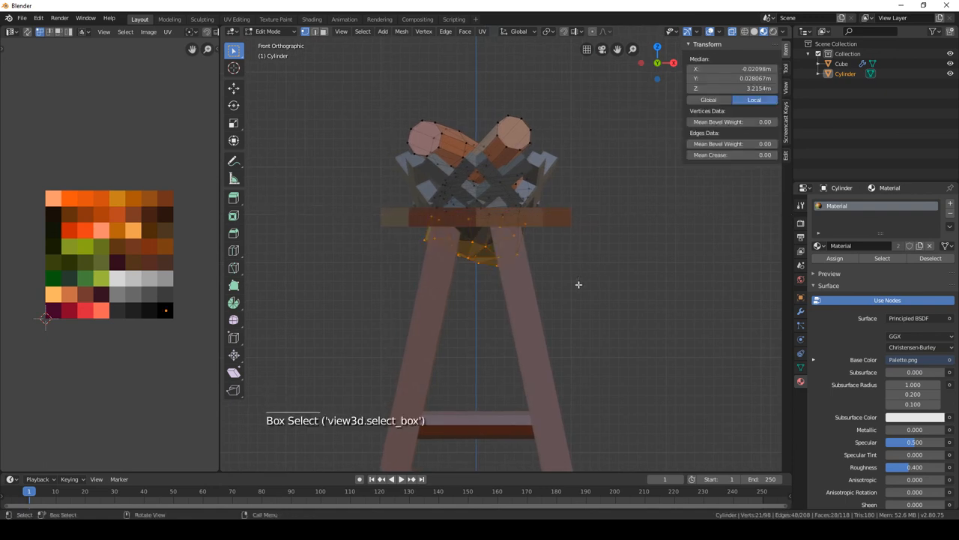
pyautogui.press('s')
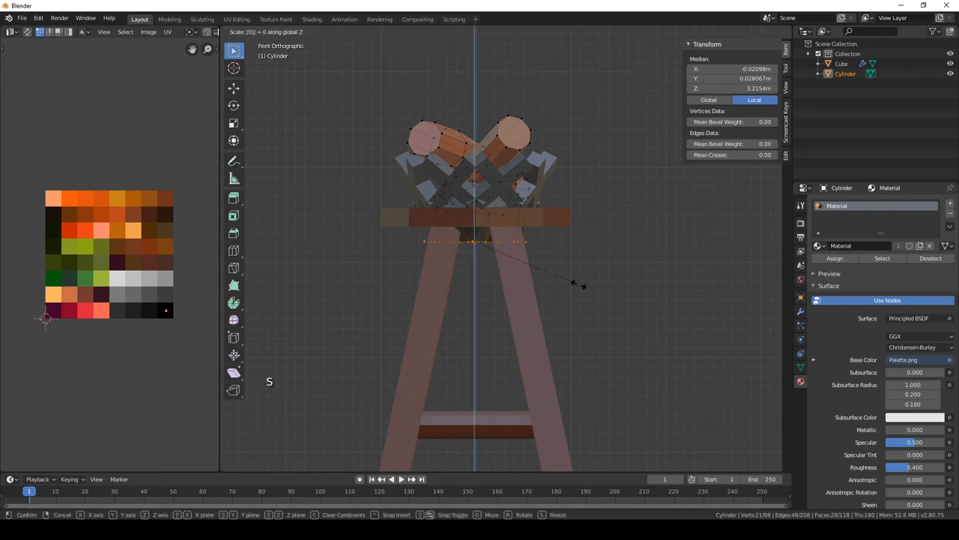
pyautogui.click(381, 243)
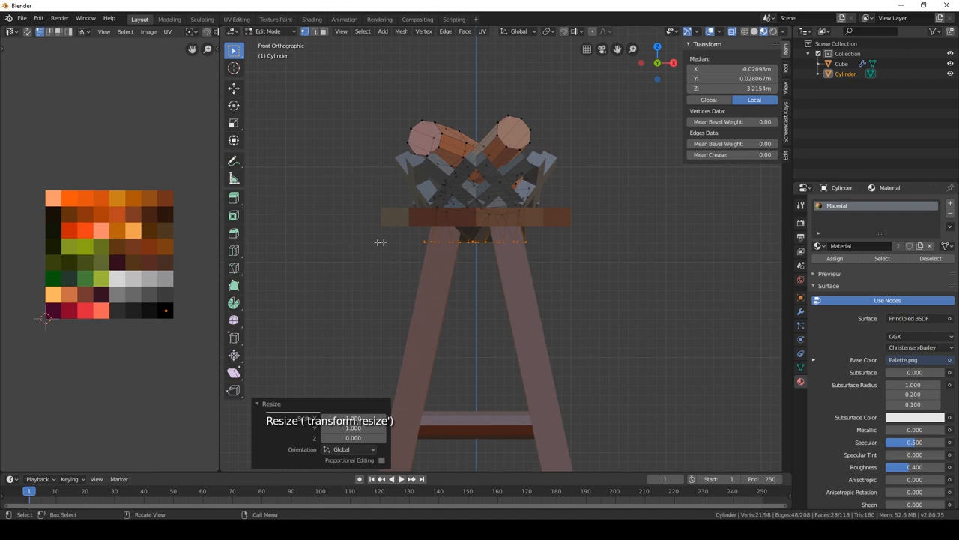
# Raise the flattened layer to seat level beneath the logs and pull back to view the finished stool
pyautogui.press('g')
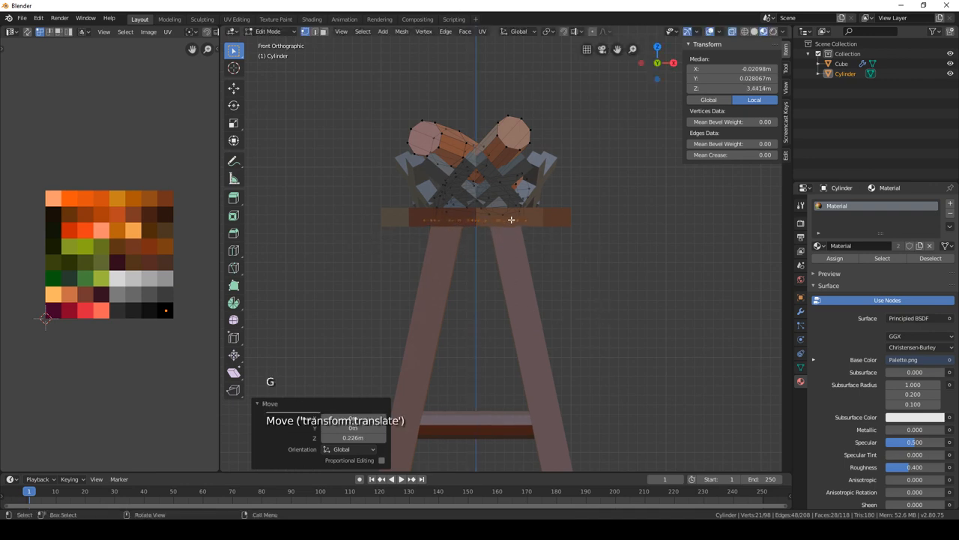
pyautogui.press('Tab')
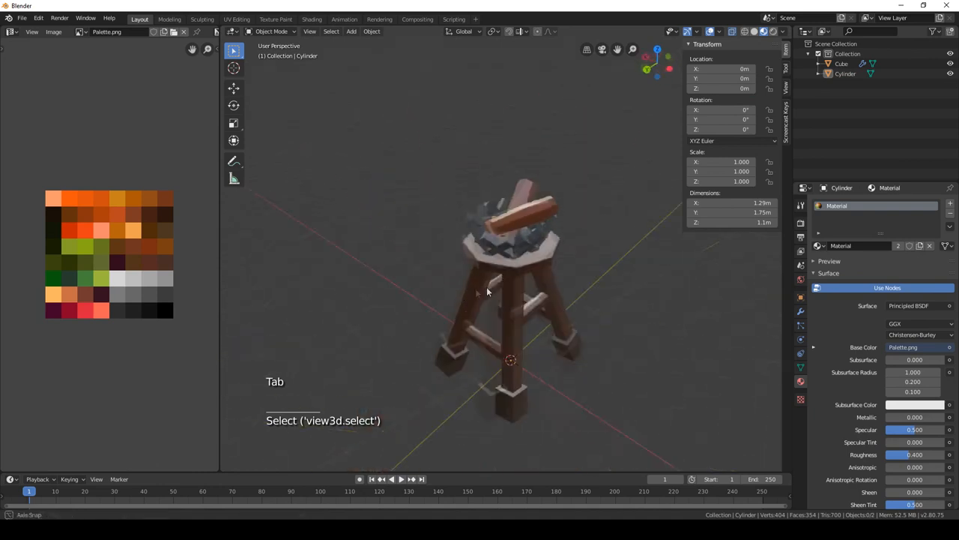
pyautogui.moveTo(488, 292); pyautogui.dragTo(537, 292)
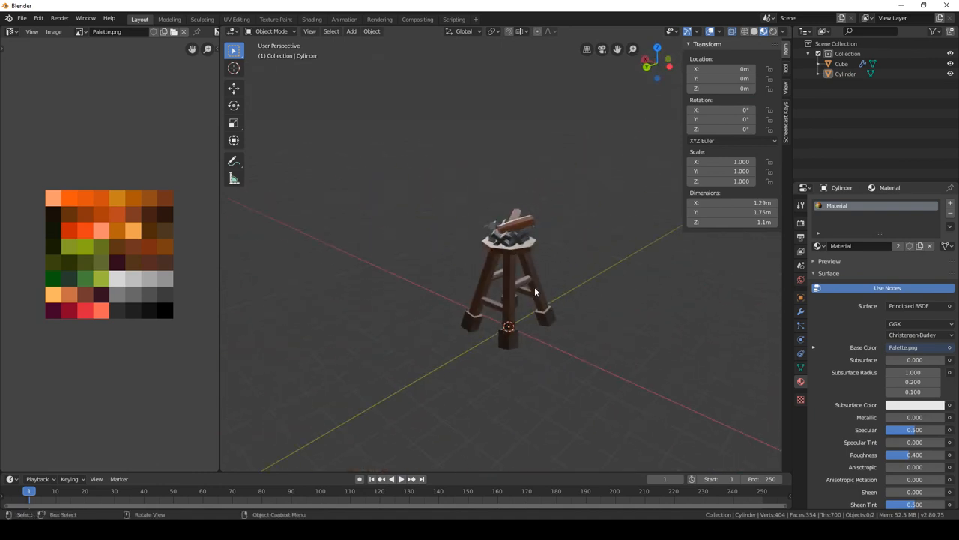